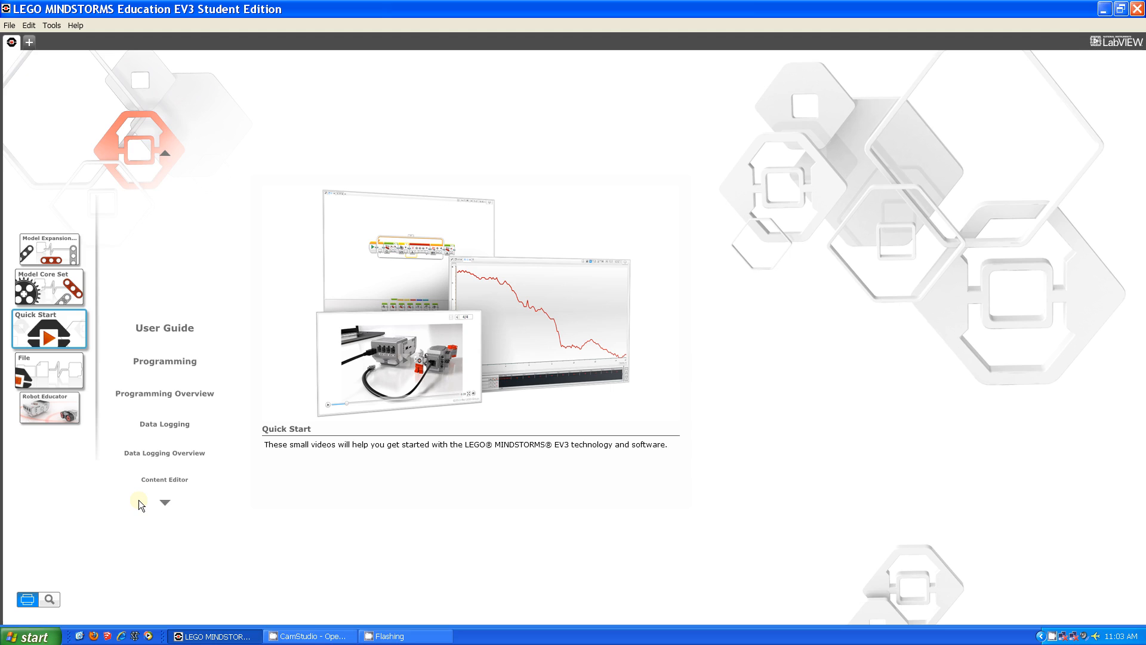
mouse_move(122, 334)
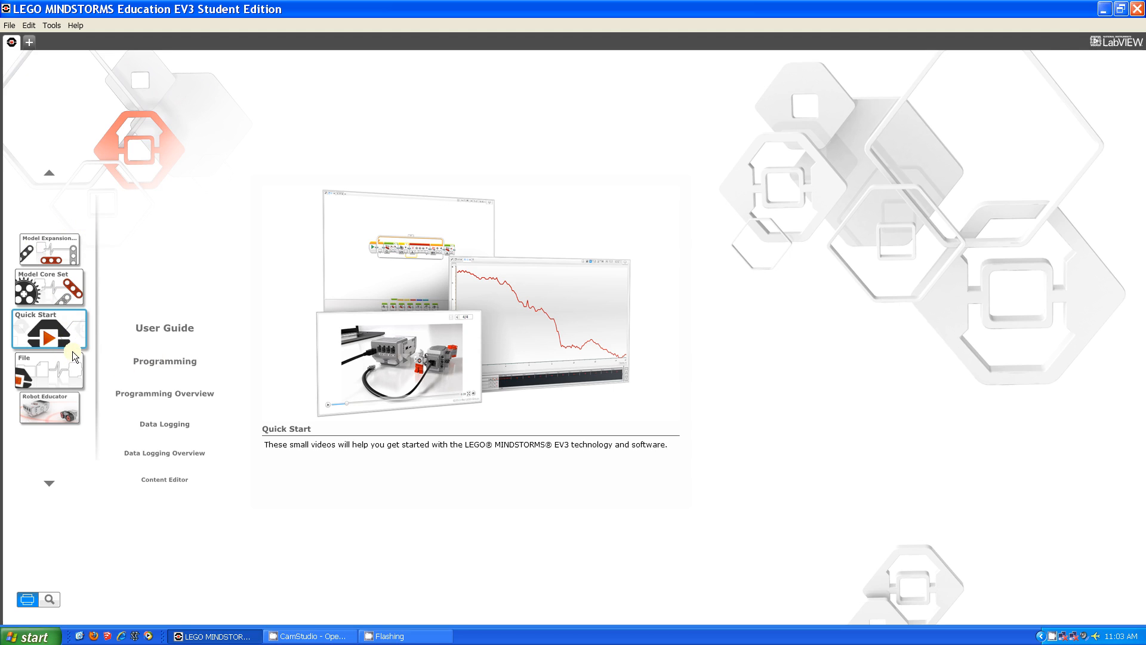
mouse_move(358, 482)
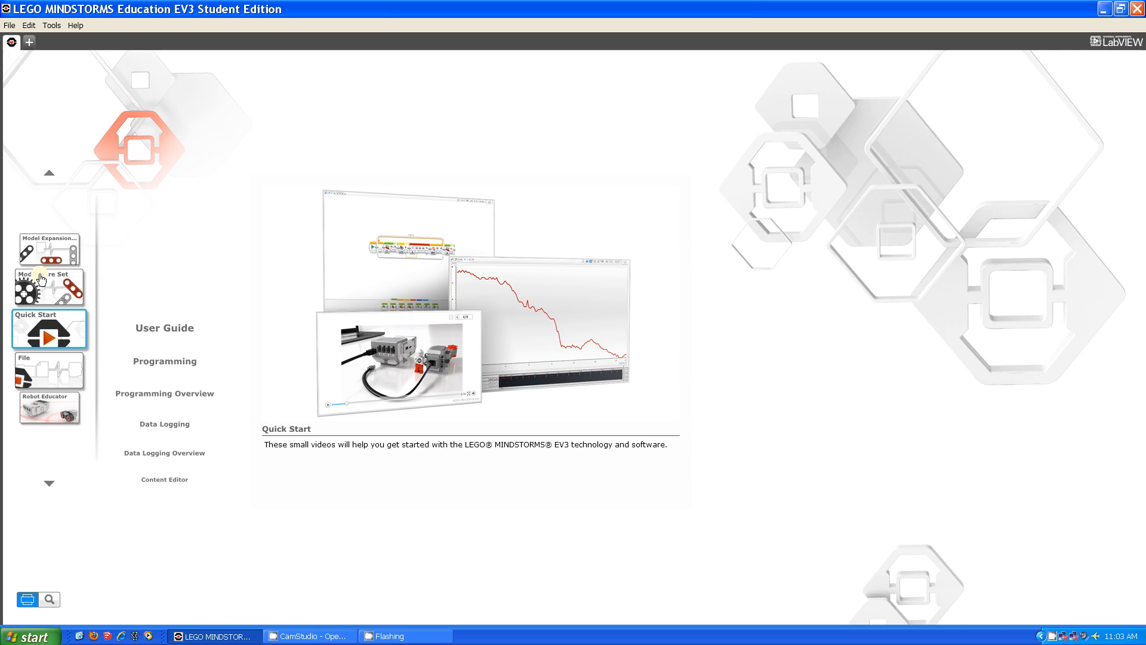
Browse the Model Core Set and Model Expansion Set overviews, then show the File project options.
left_click(48, 297)
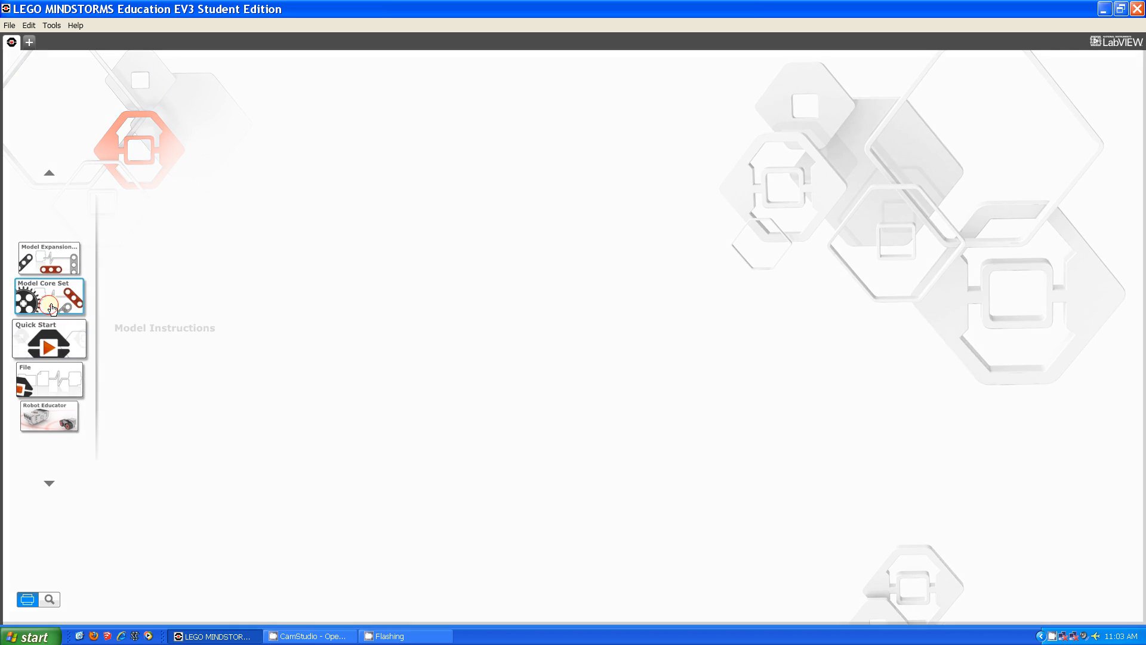
left_click(48, 297)
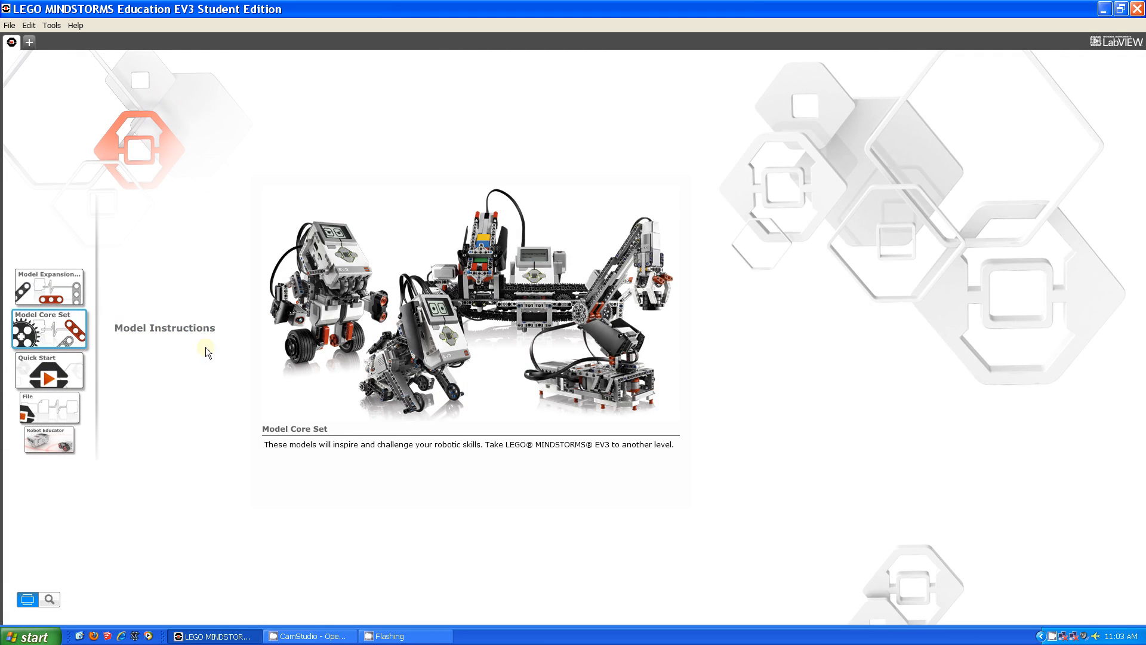
left_click(47, 291)
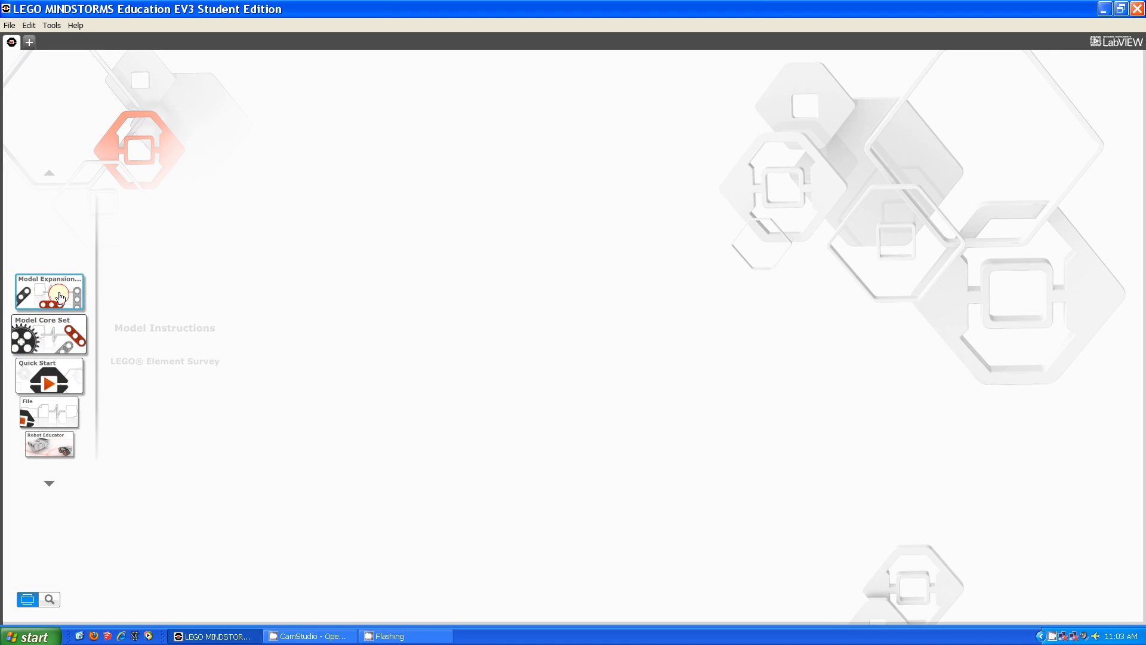
left_click(49, 291)
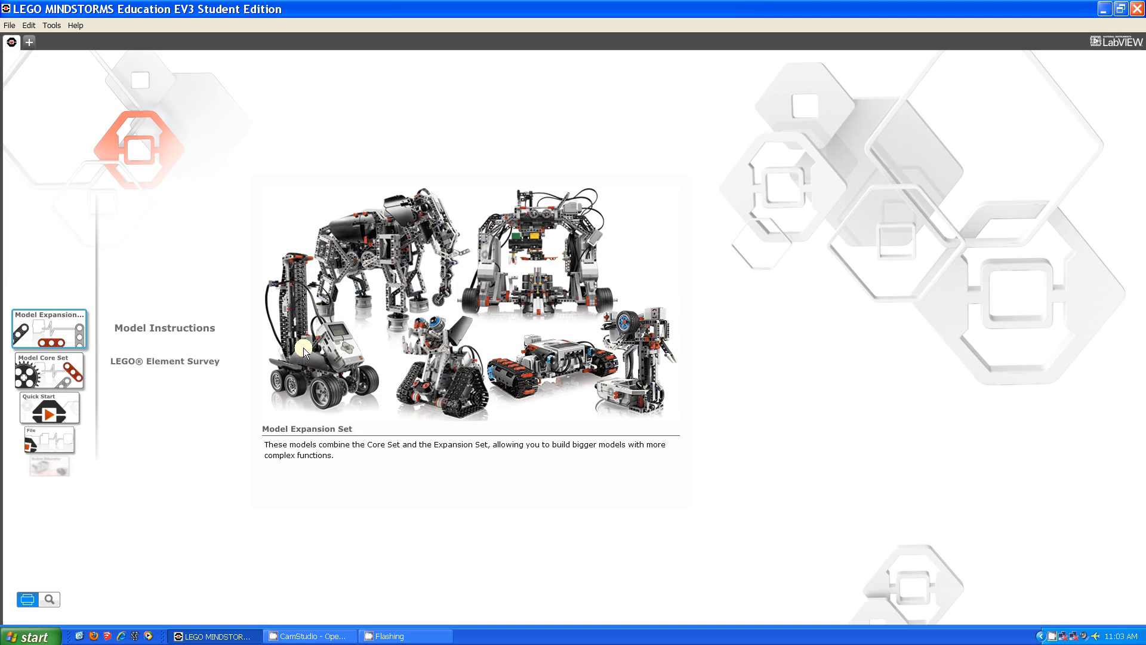
left_click(48, 438)
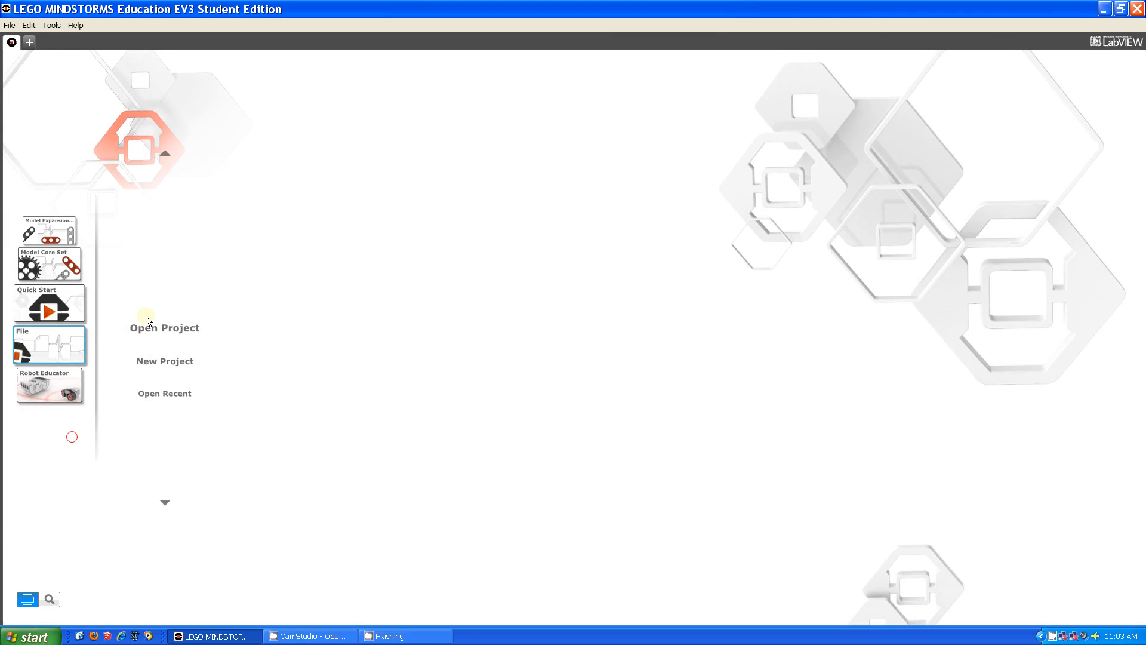
mouse_move(168, 401)
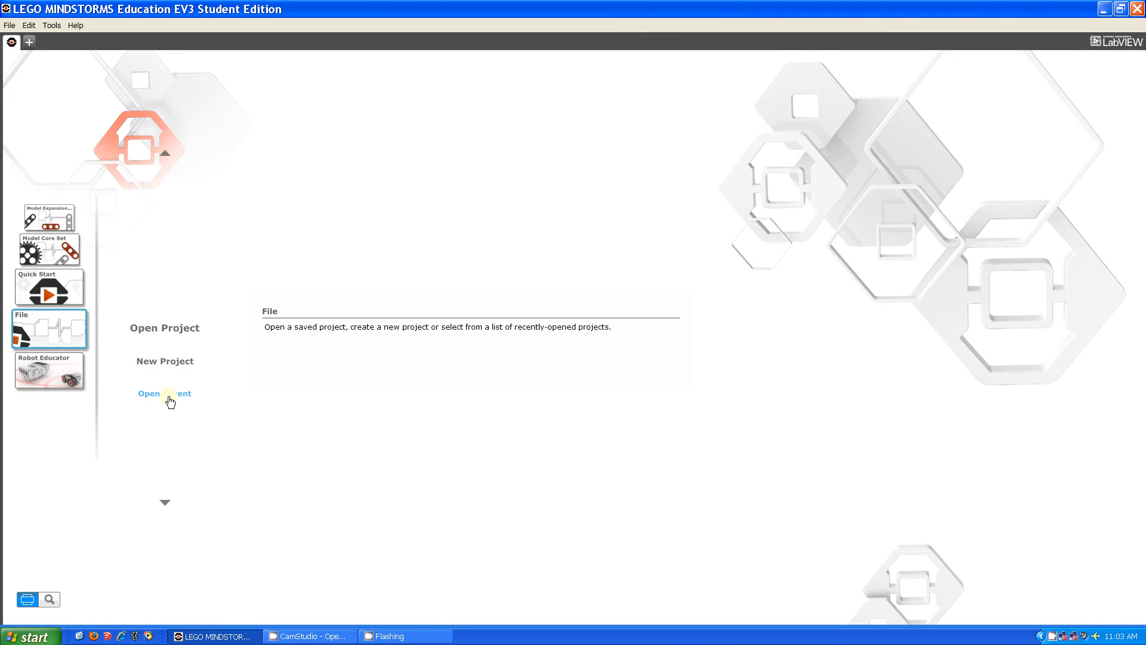
Browse Robot Educator's Basics, Hardware (Ultrasonic Sensor) and Tools tutorials, ending on Building Instructions.
left_click(49, 368)
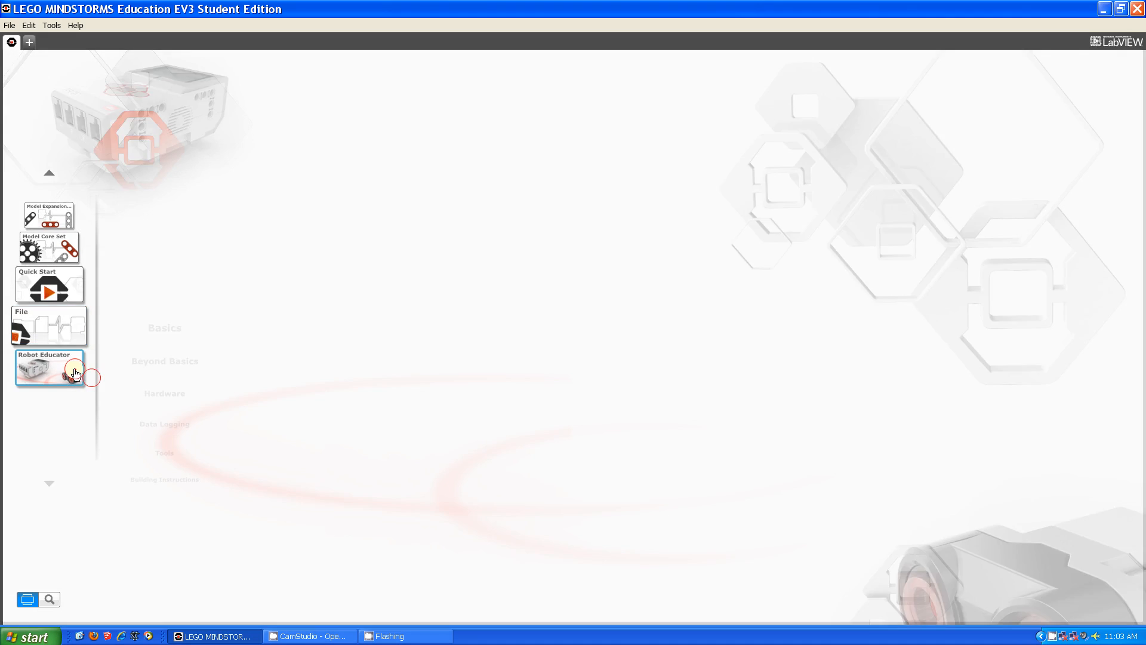
left_click(49, 367)
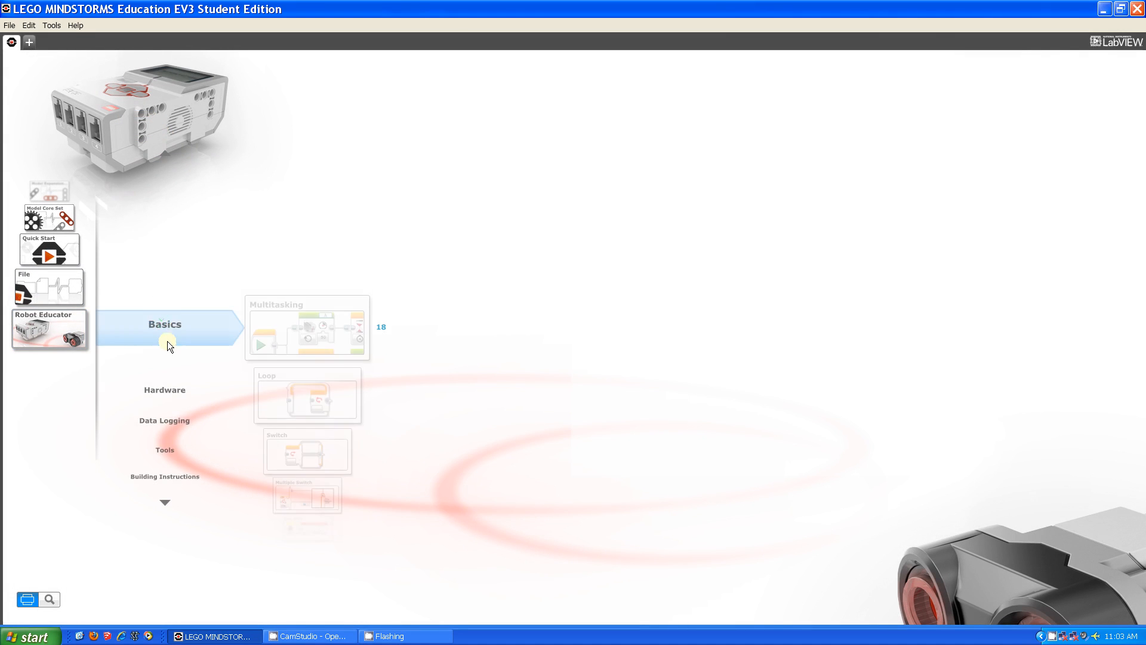
left_click(164, 389)
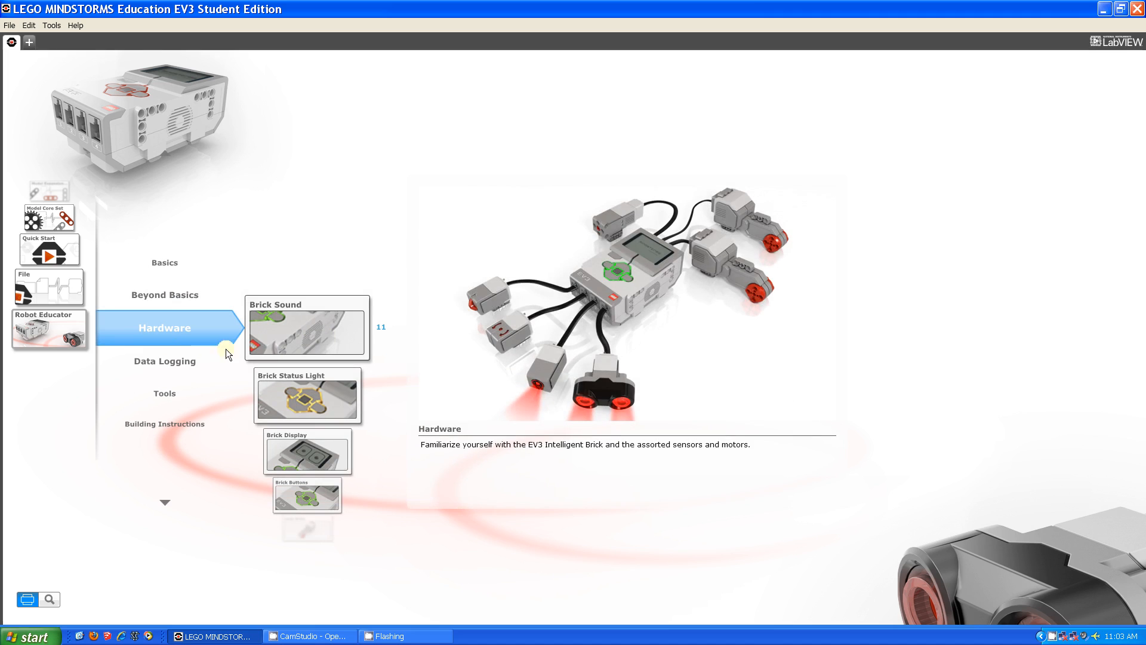
left_click(307, 450)
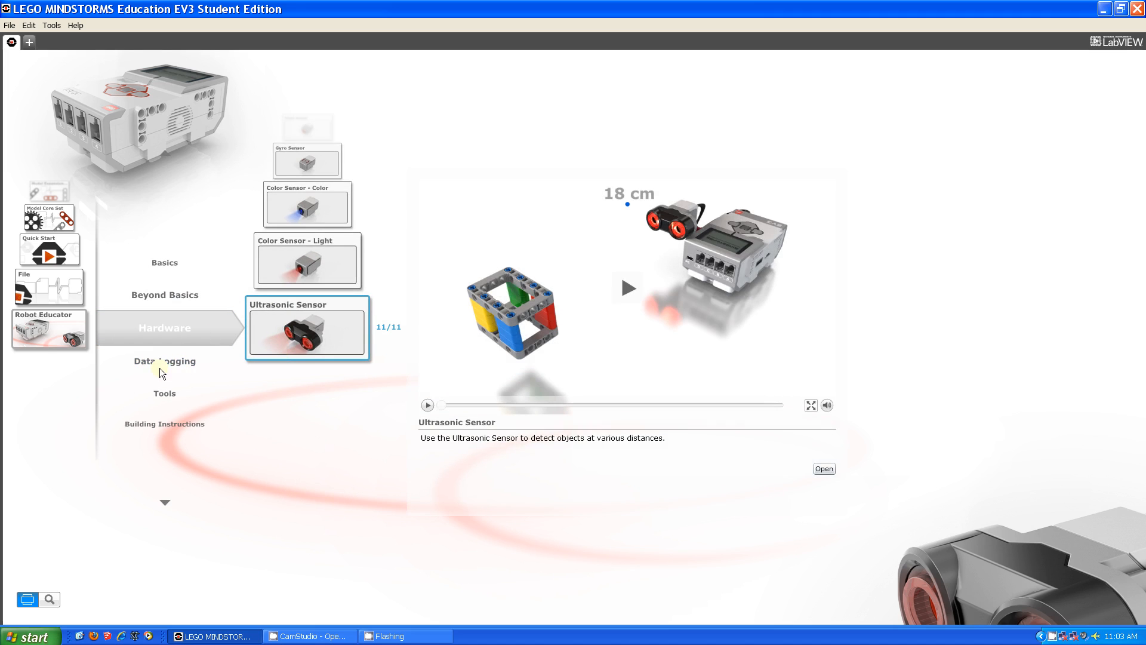
left_click(164, 393)
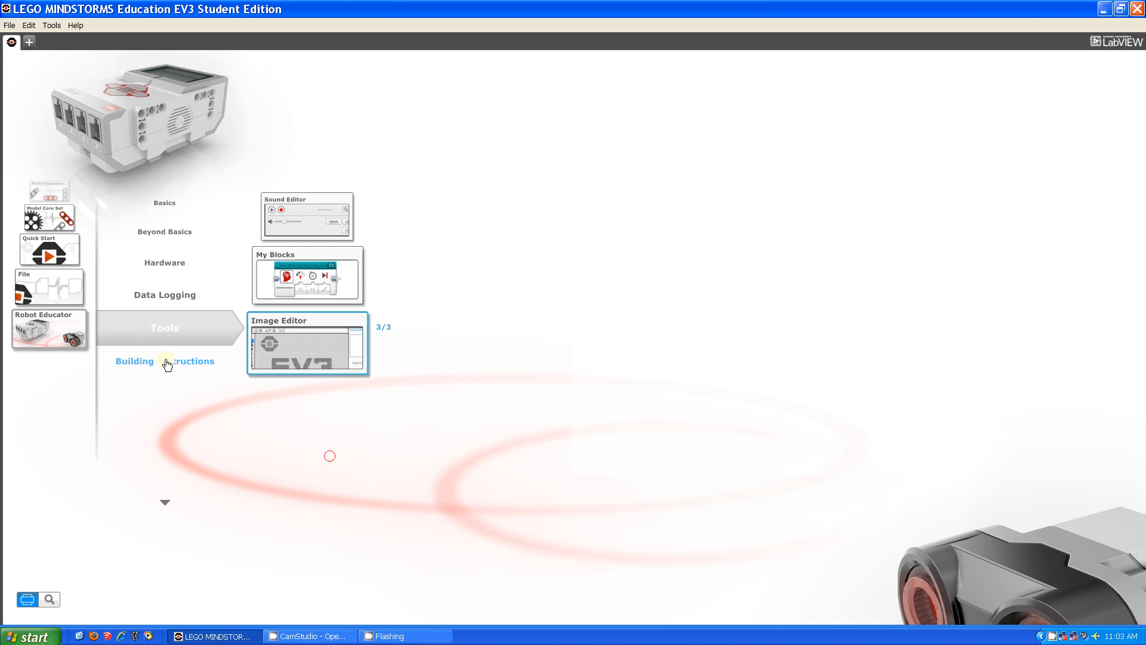
left_click(163, 361)
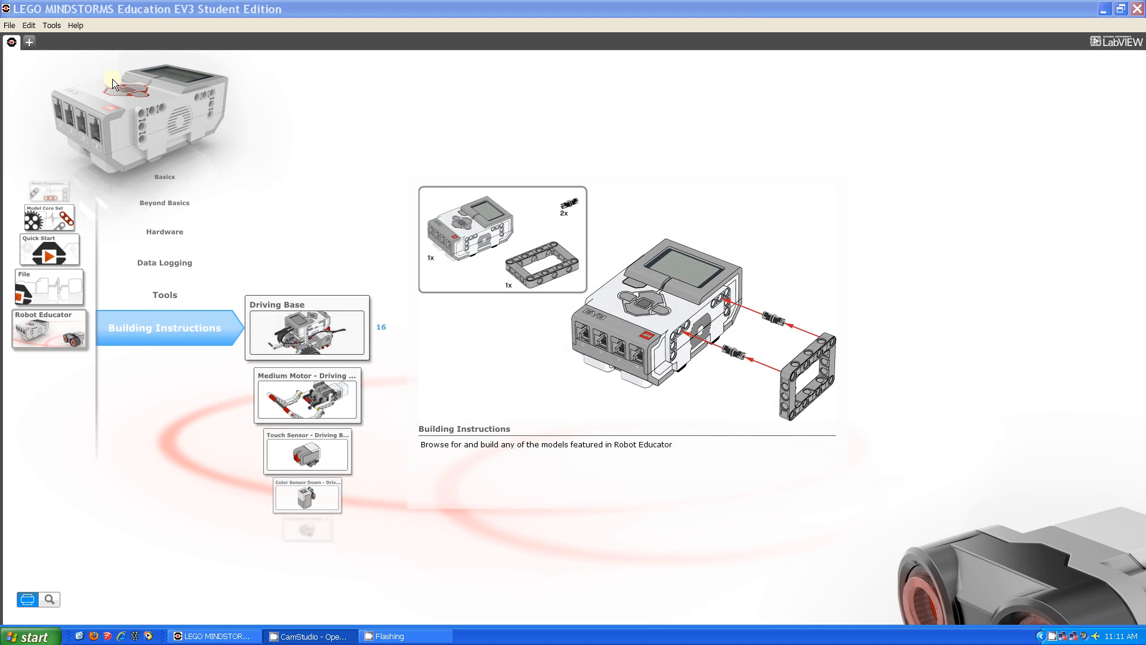
mouse_move(114, 80)
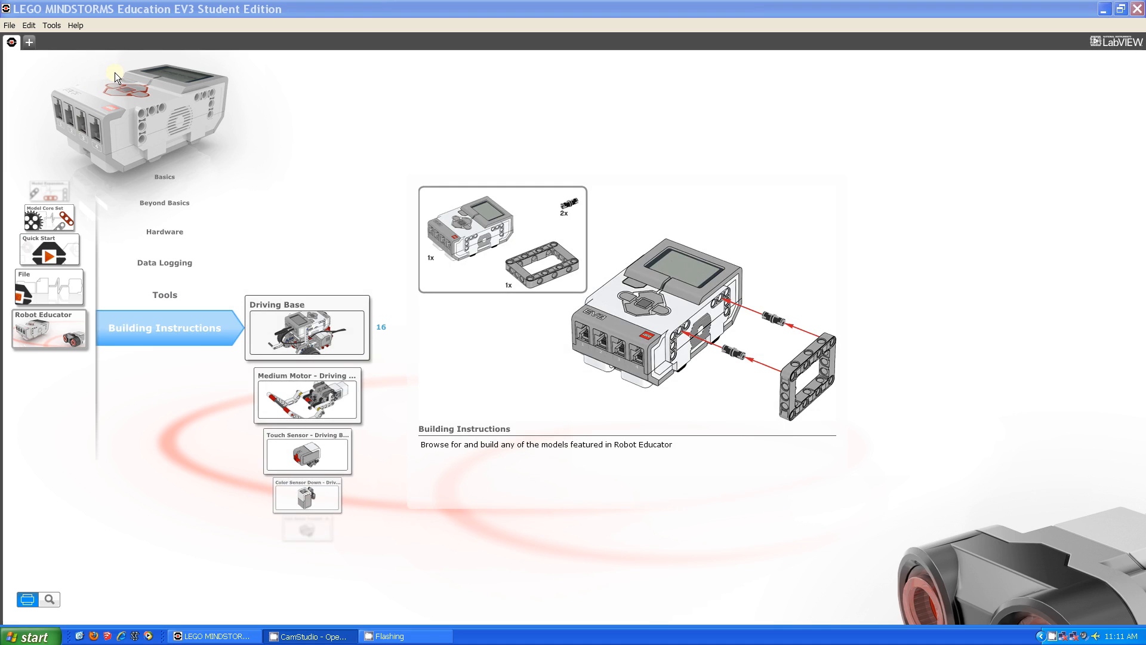
mouse_move(28, 42)
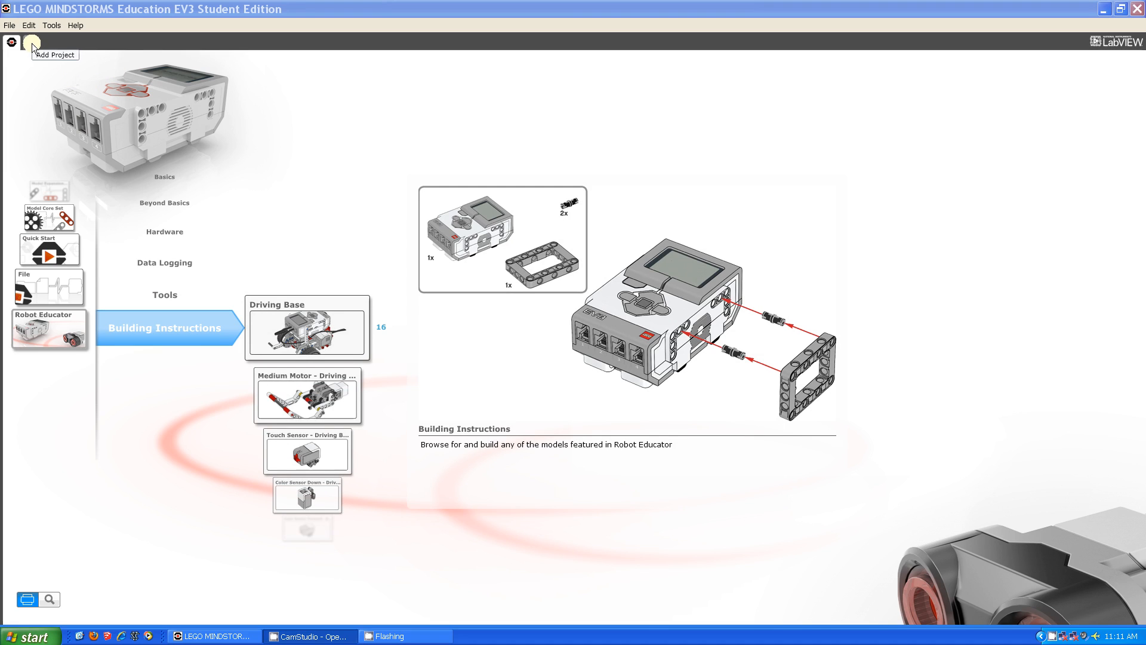
Create a new blank project whose program holds only the start block.
left_click(11, 42)
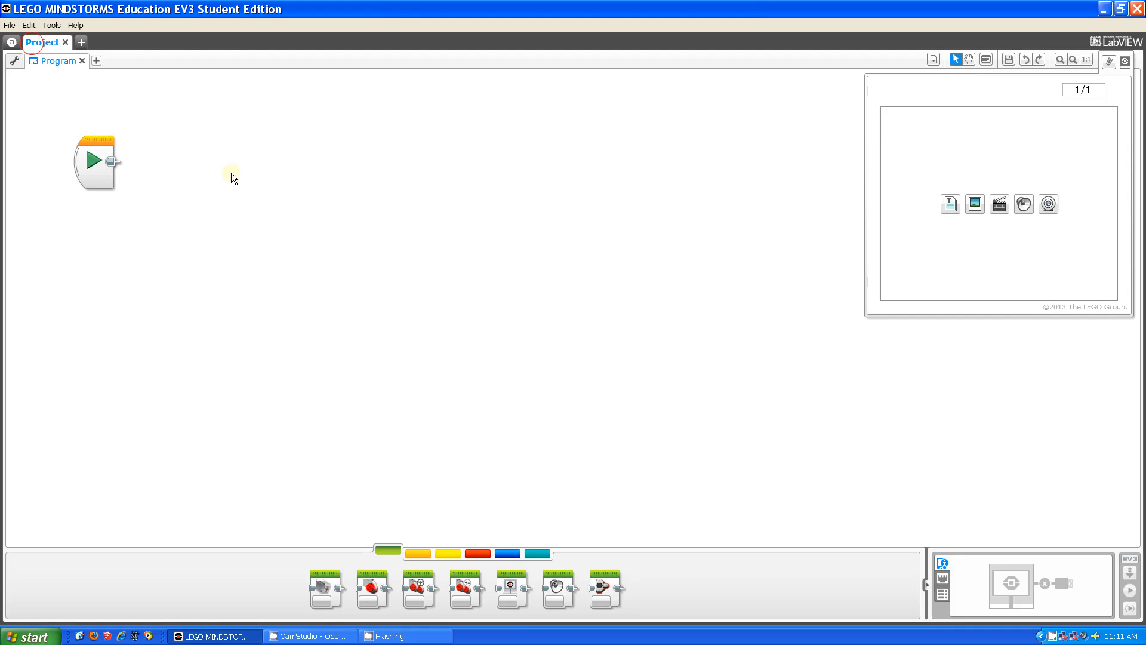
mouse_move(86, 120)
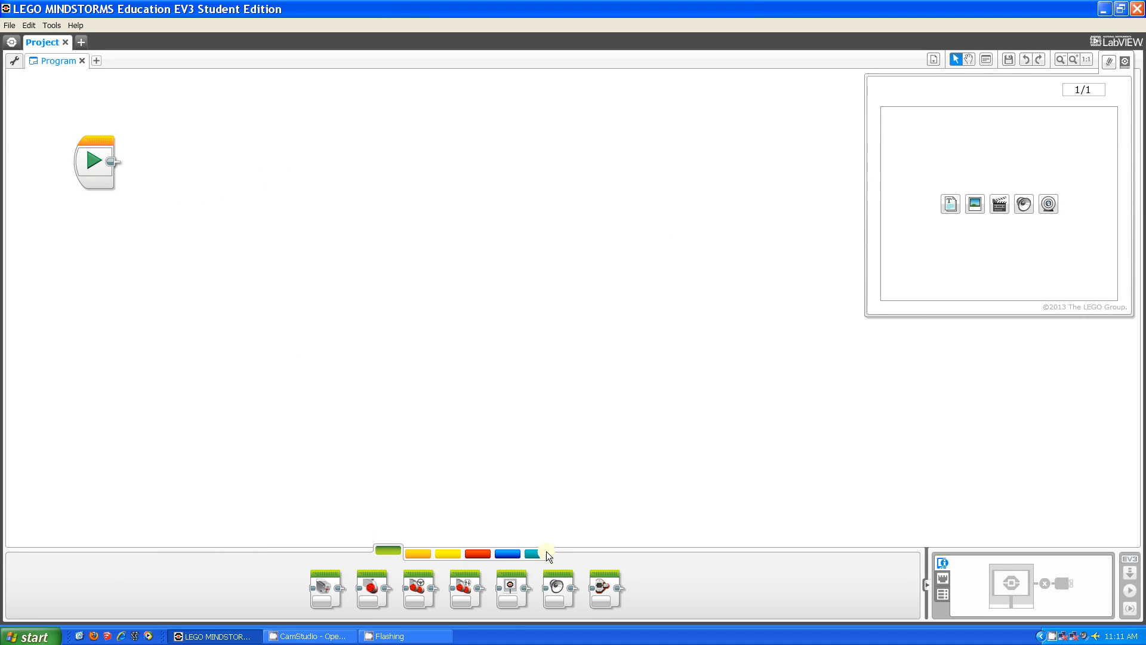
mouse_move(389, 551)
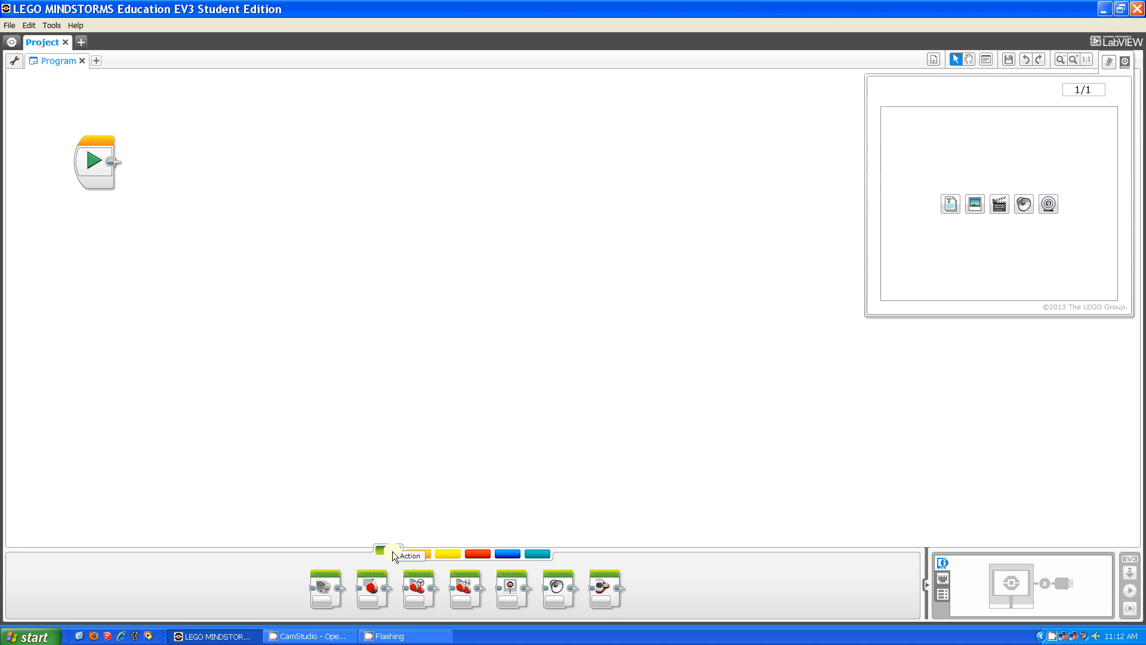
mouse_move(419, 552)
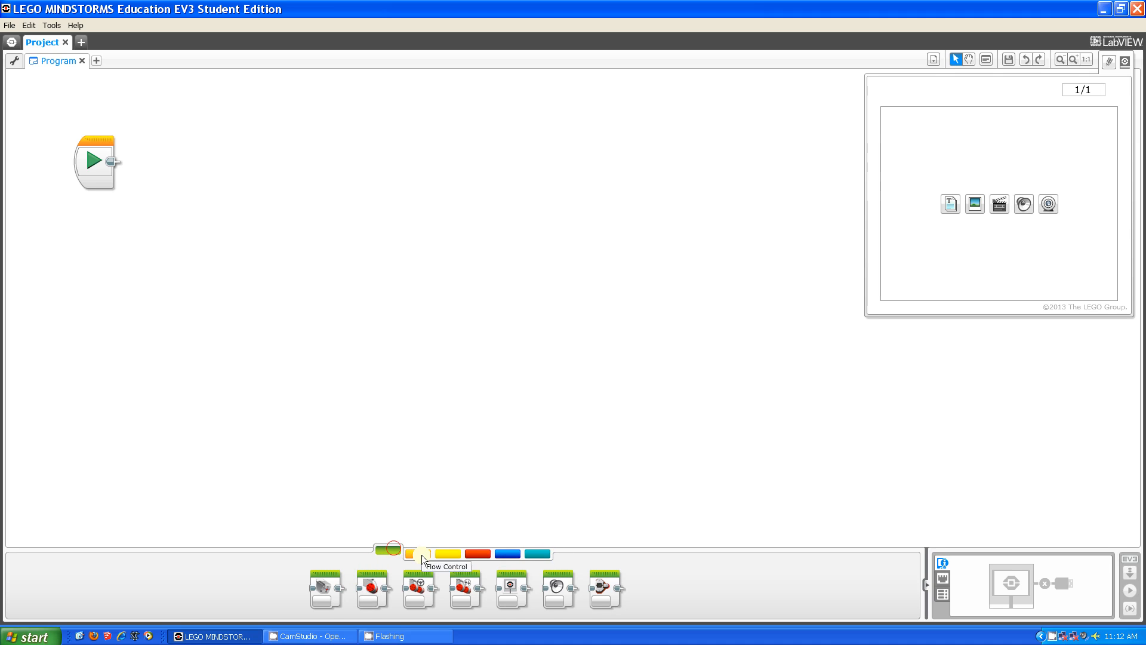
left_click(448, 552)
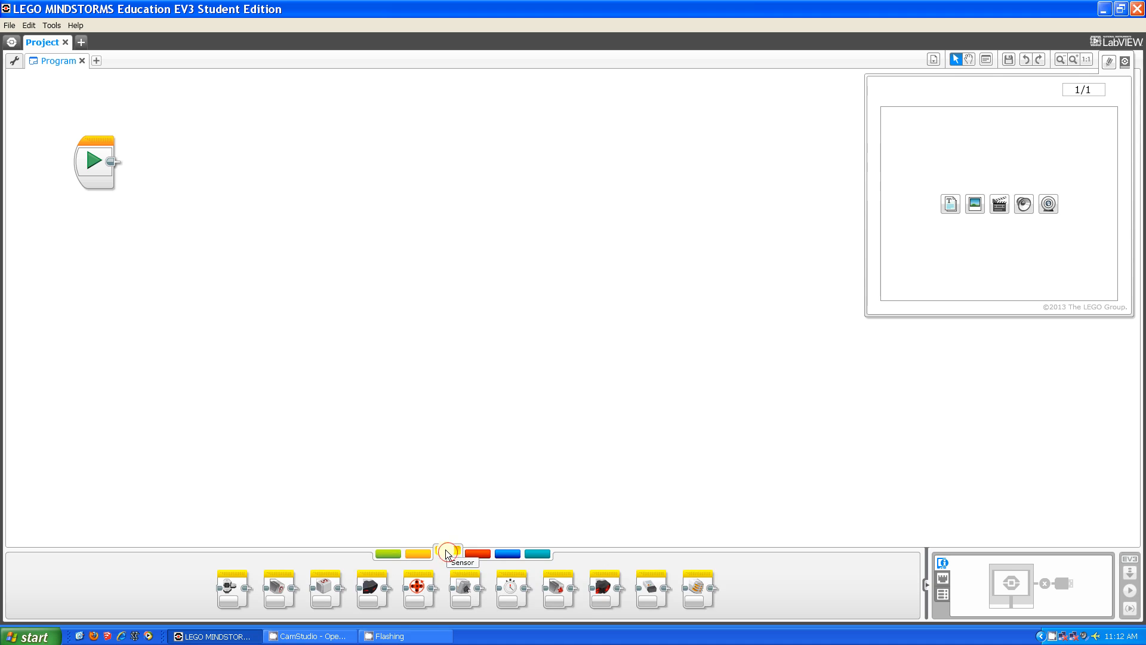
left_click(477, 553)
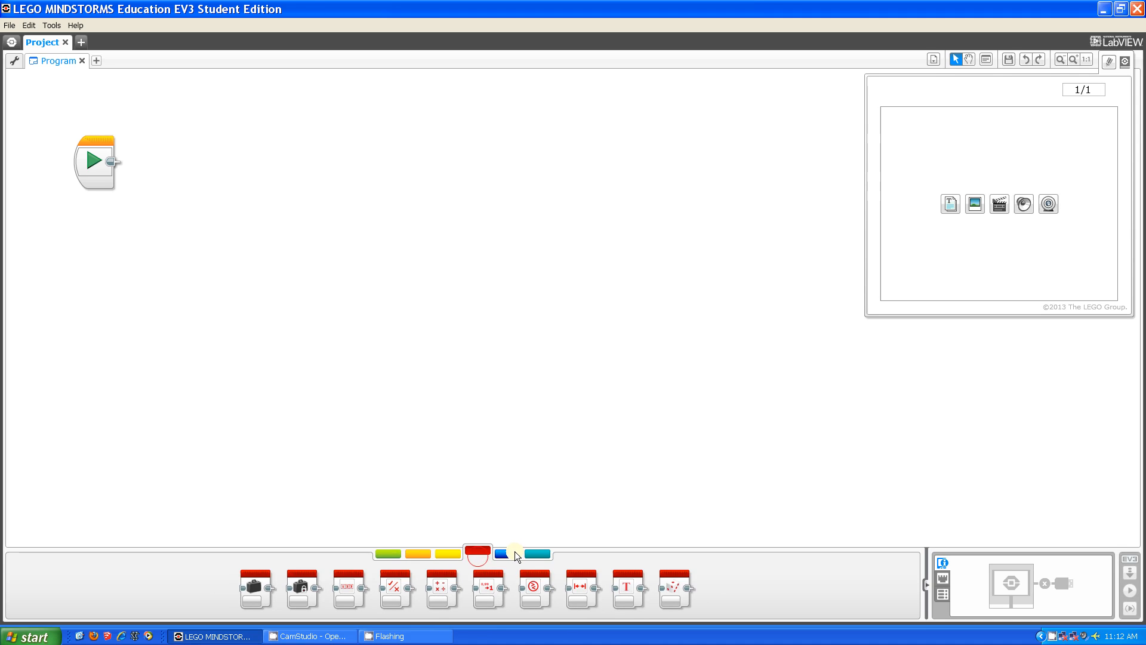
left_click(537, 551)
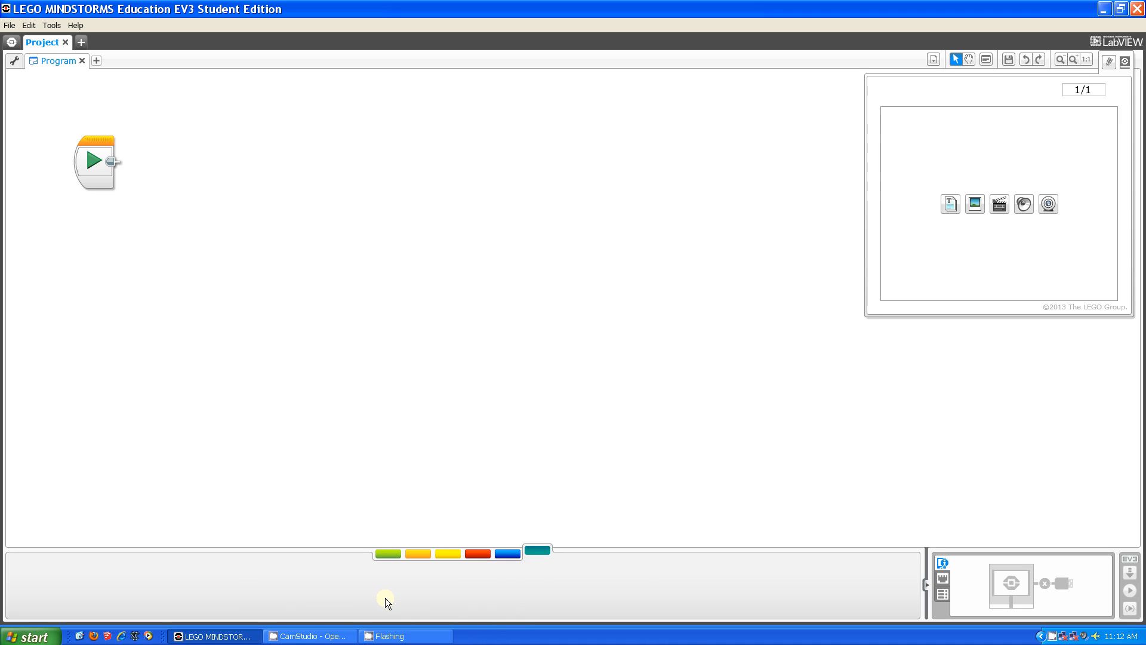
mouse_move(431, 594)
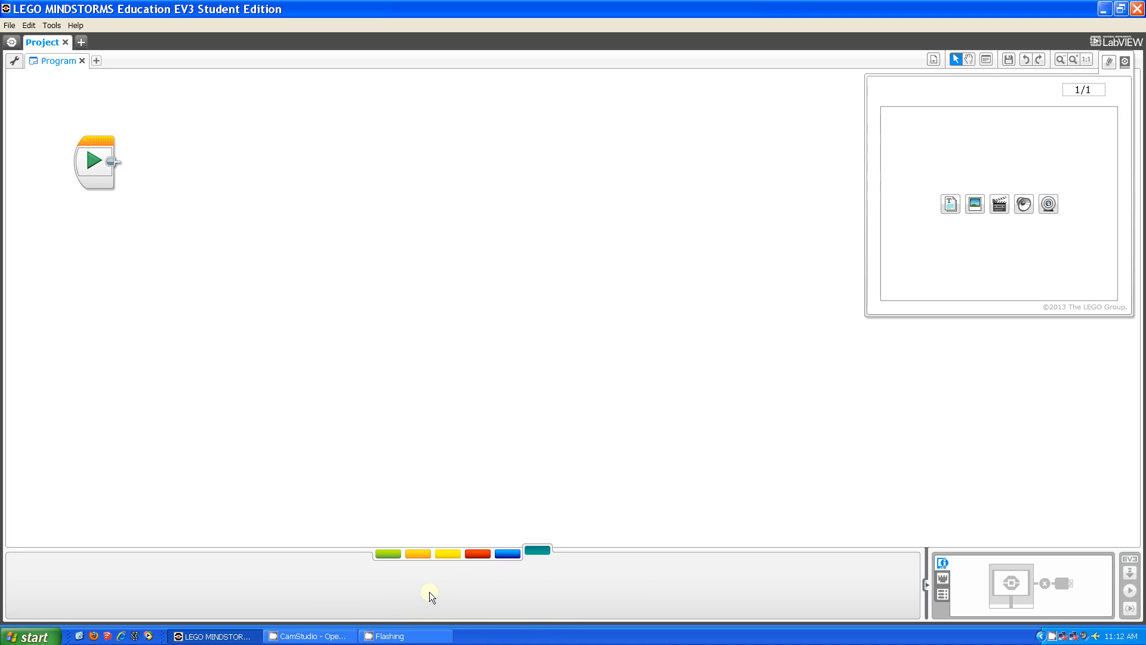
mouse_move(495, 598)
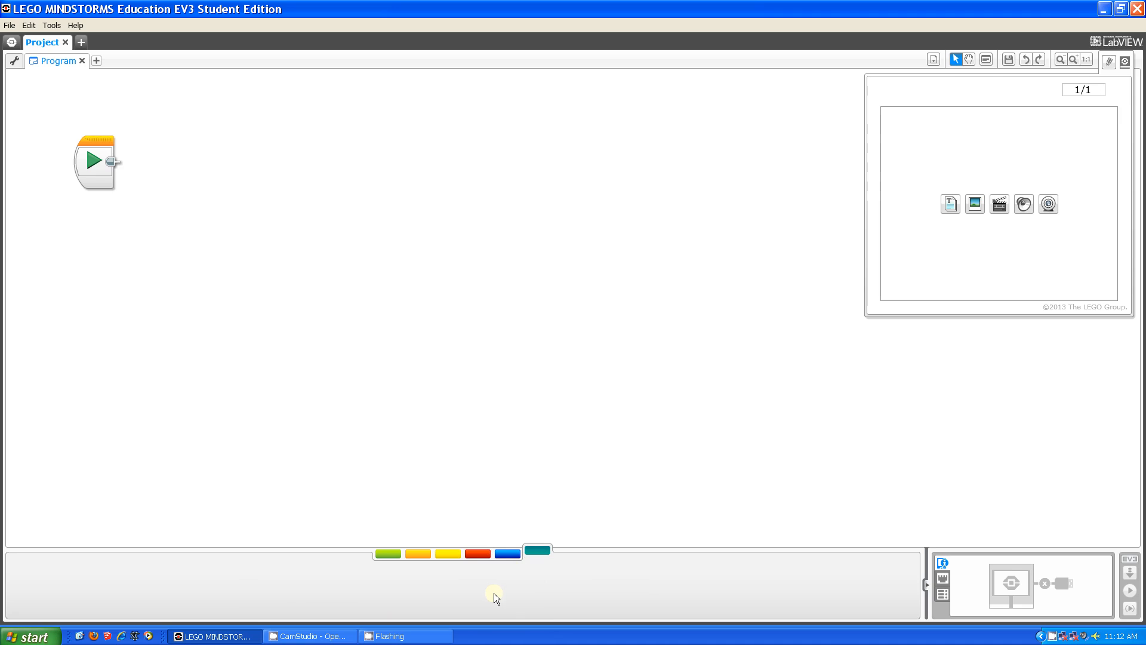
mouse_move(475, 605)
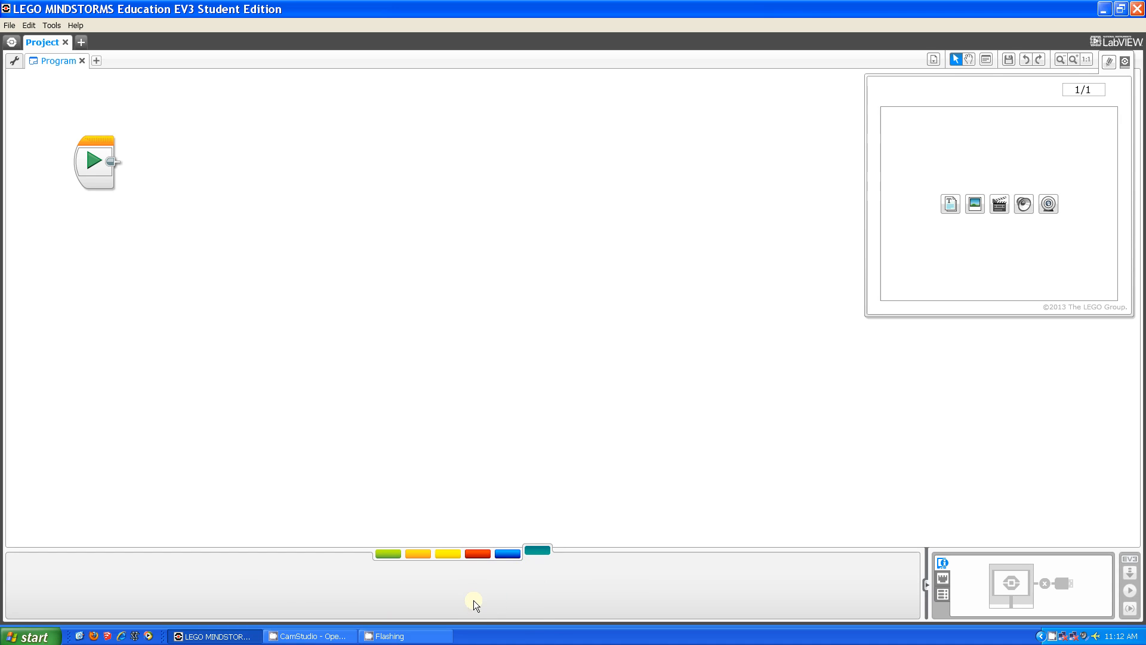
mouse_move(411, 561)
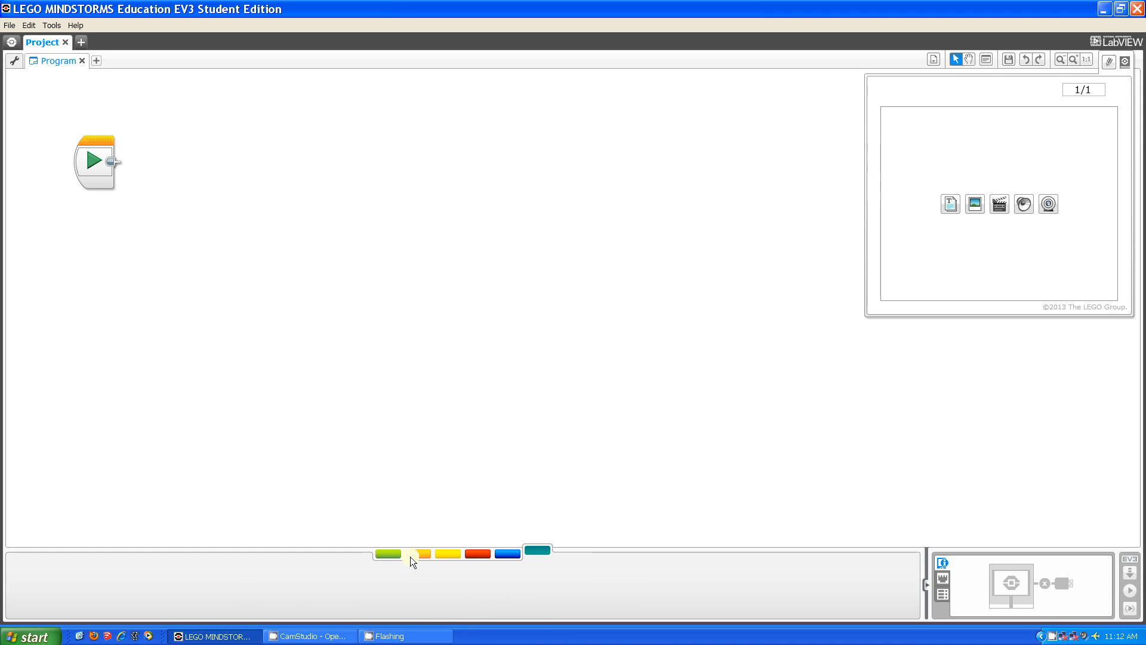
mouse_move(337, 533)
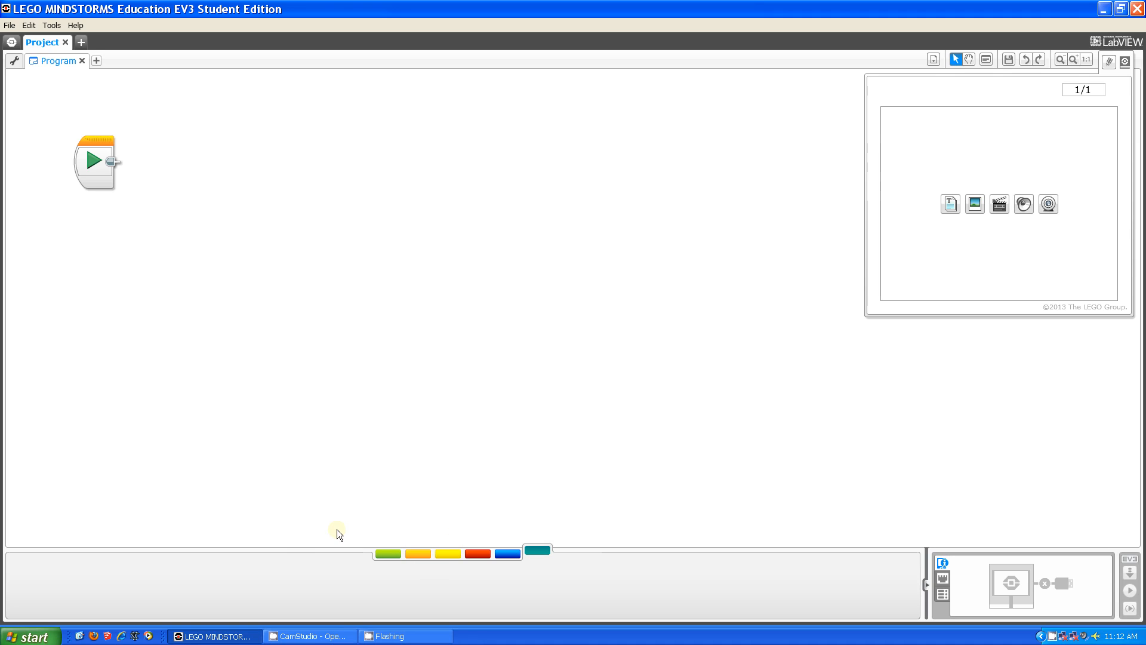
mouse_move(286, 530)
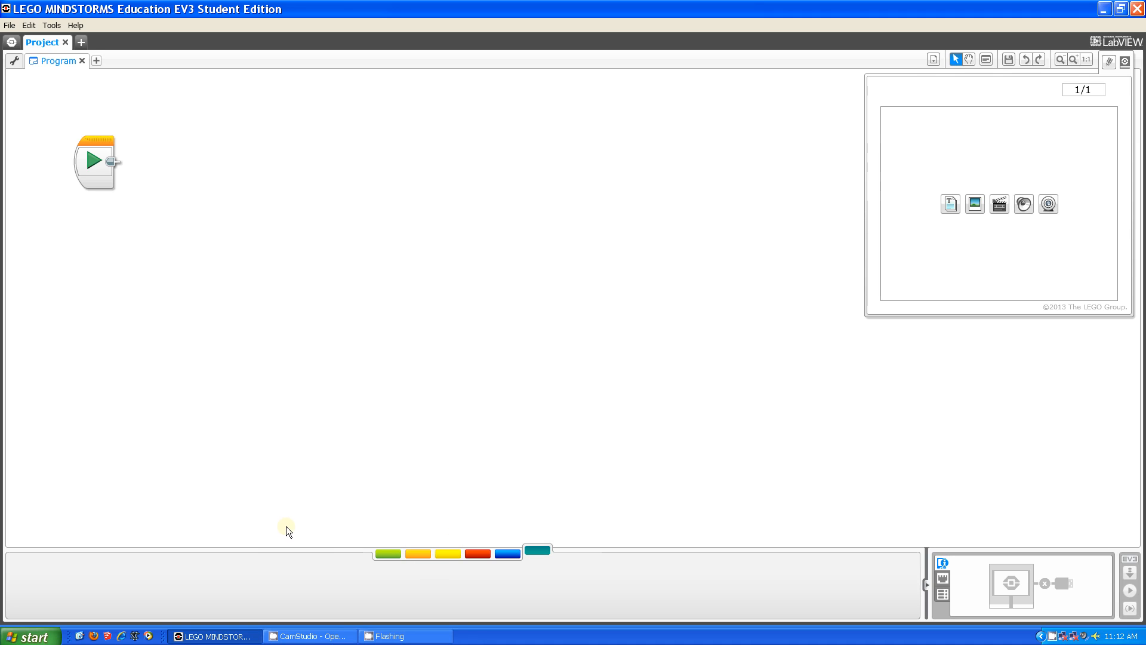
mouse_move(276, 531)
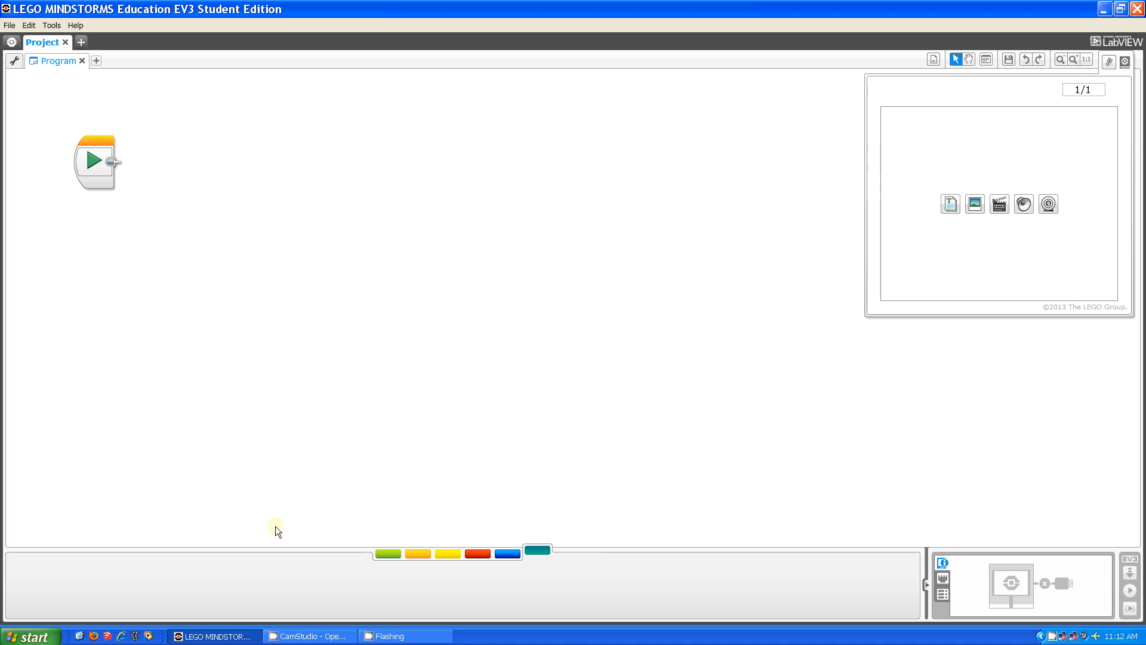
left_click(388, 553)
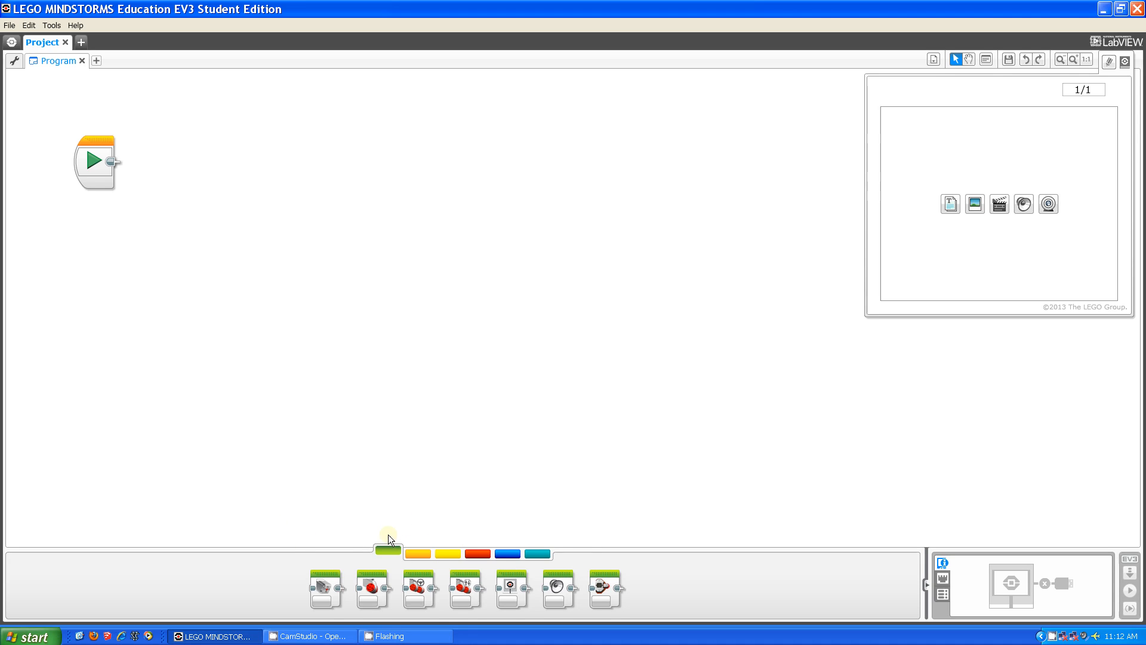
left_click(478, 552)
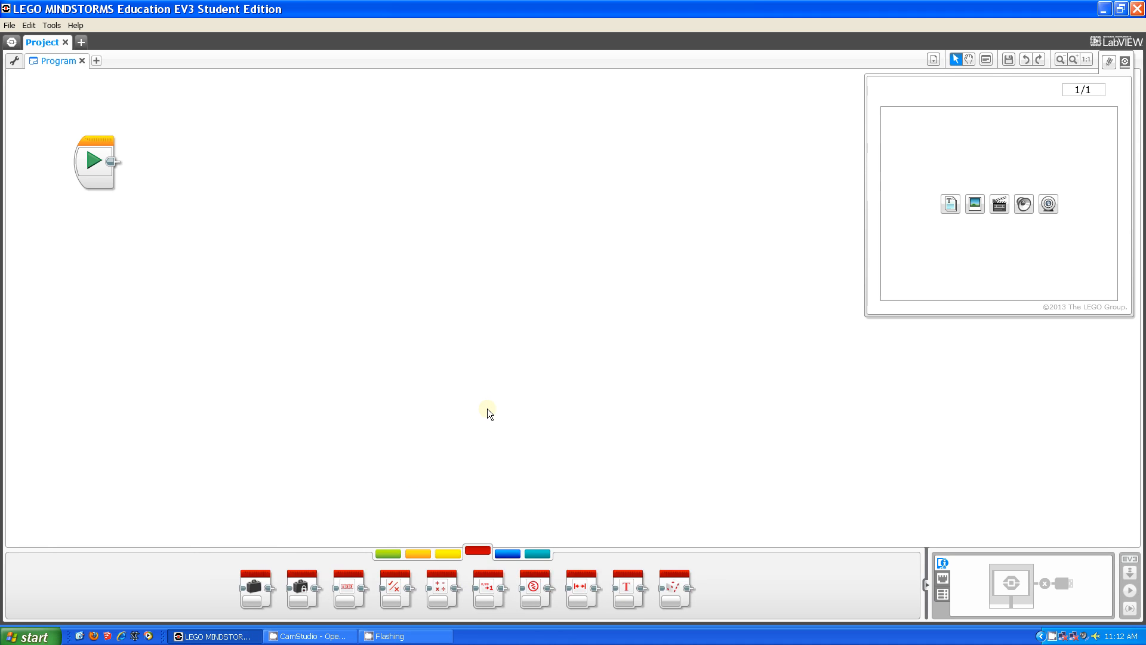
left_click(539, 553)
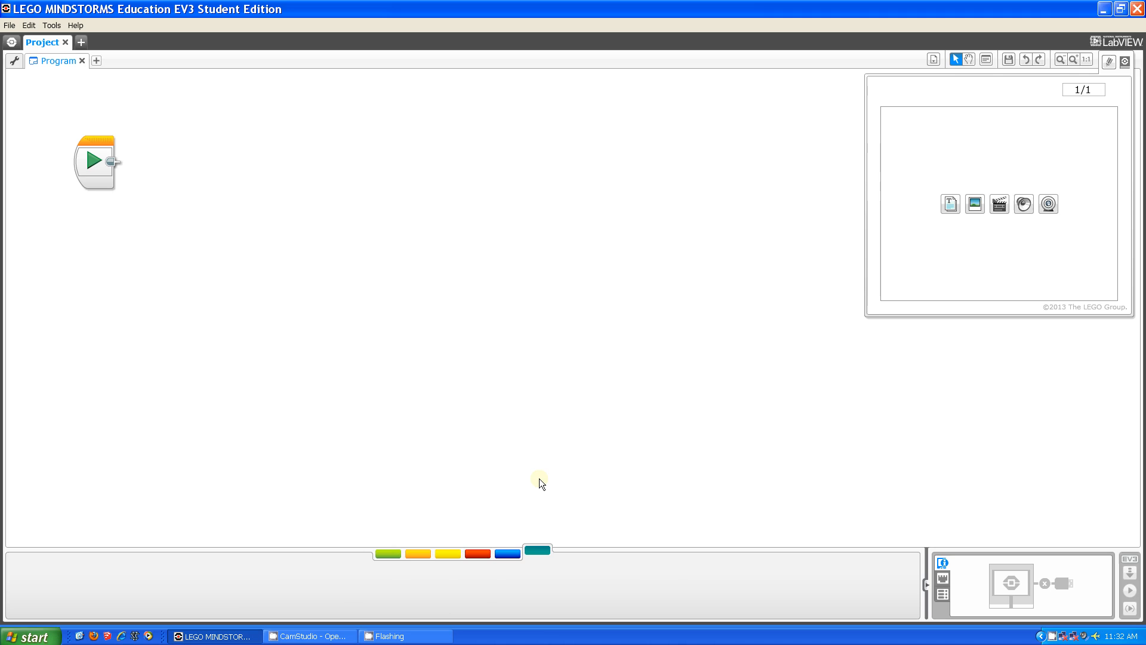
mouse_move(1075, 531)
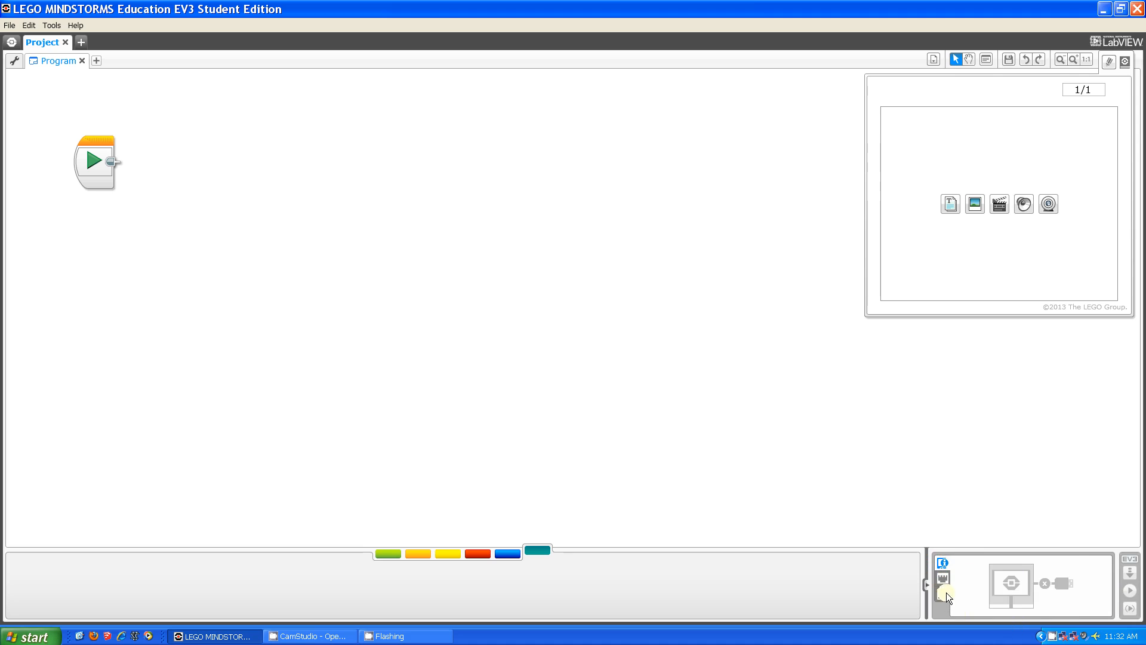
left_click(942, 589)
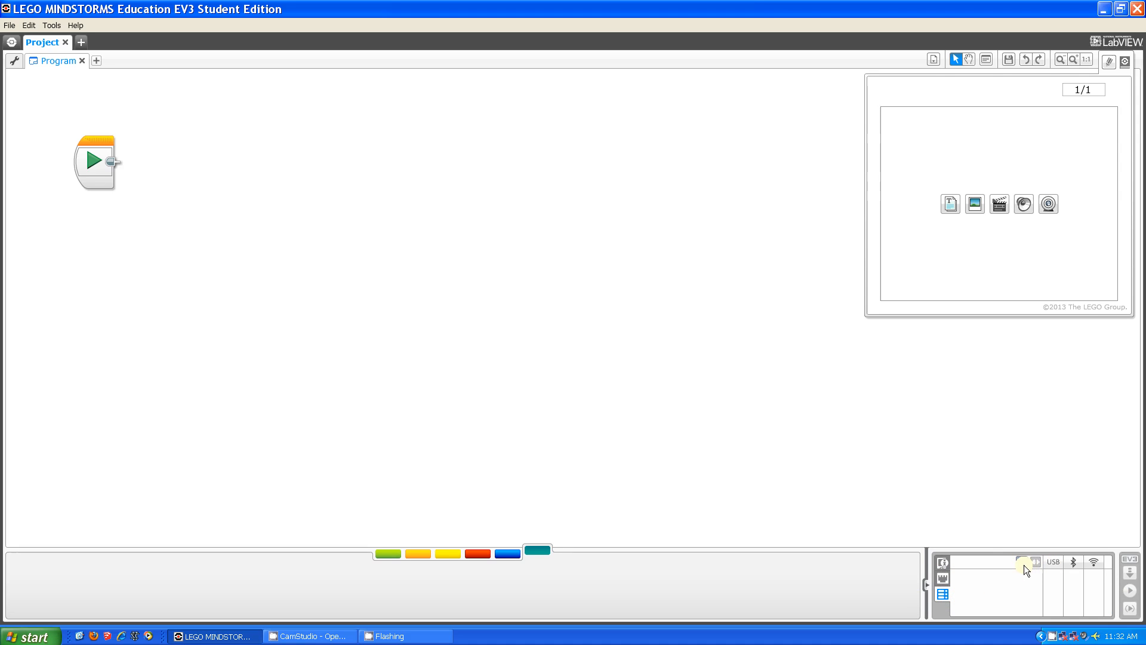
mouse_move(943, 562)
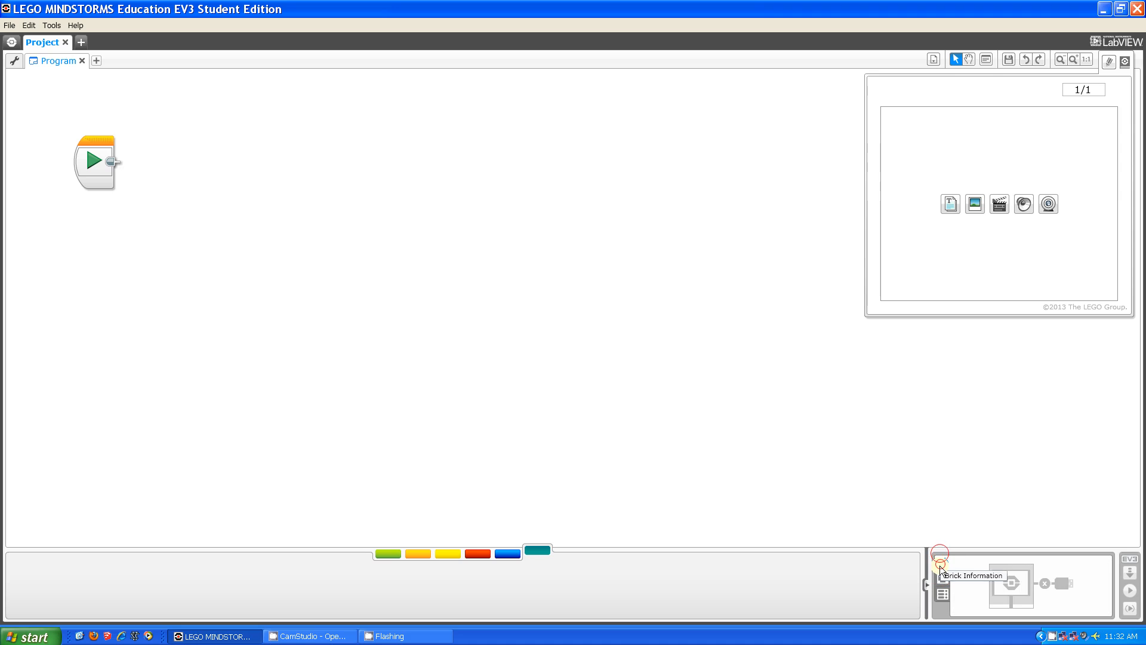
mouse_move(941, 562)
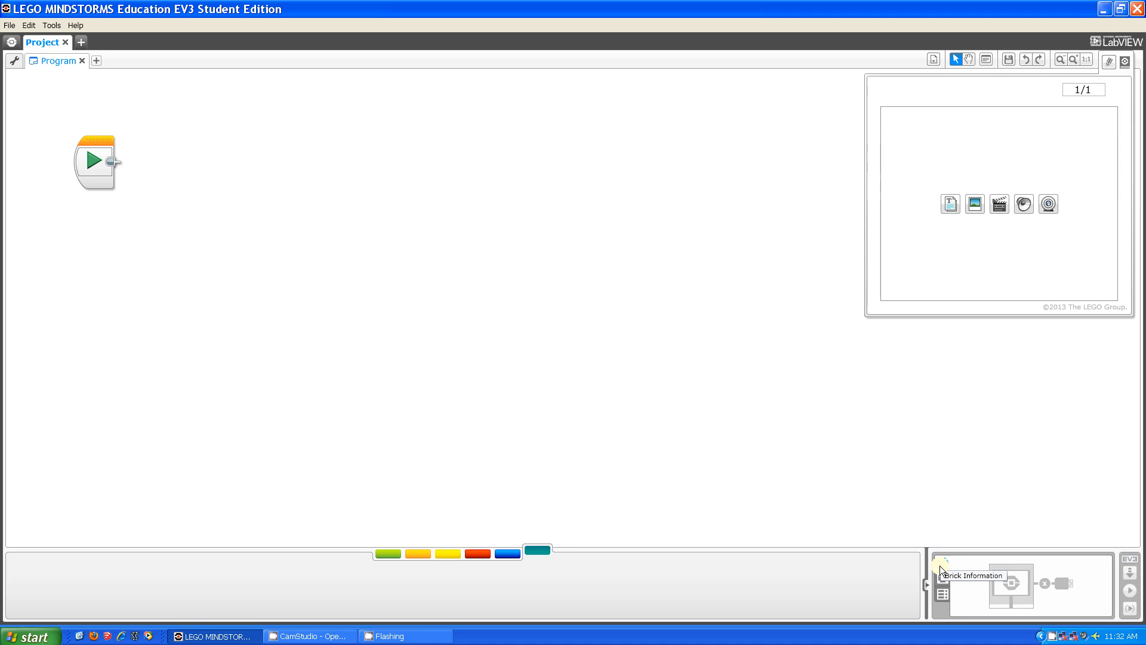
mouse_move(941, 565)
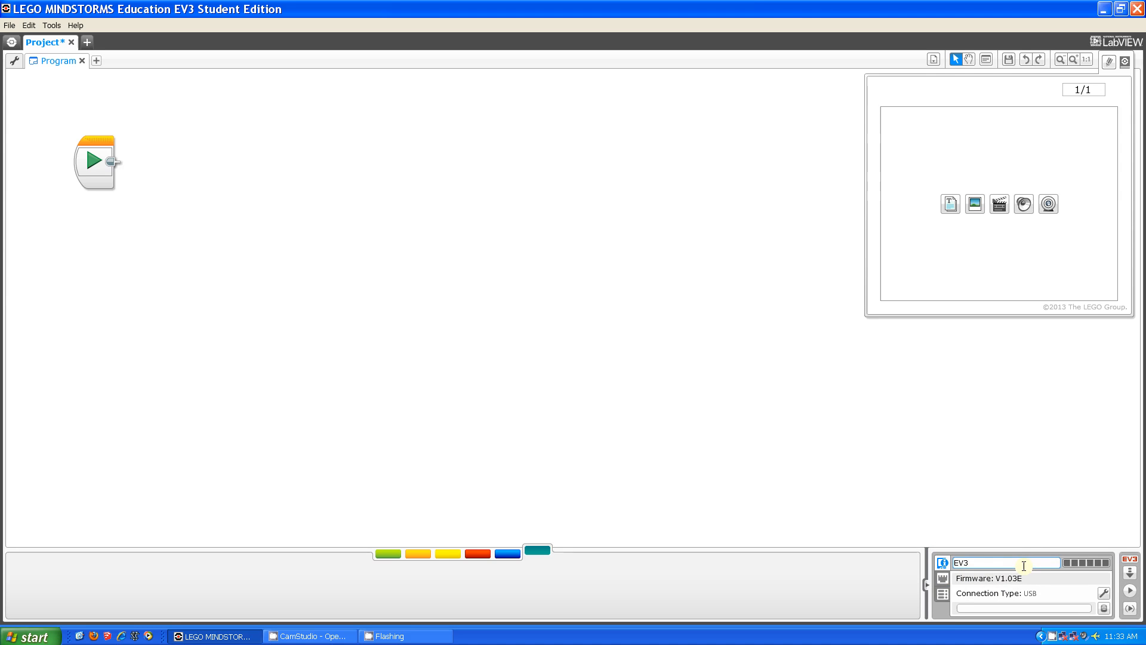
mouse_move(902, 597)
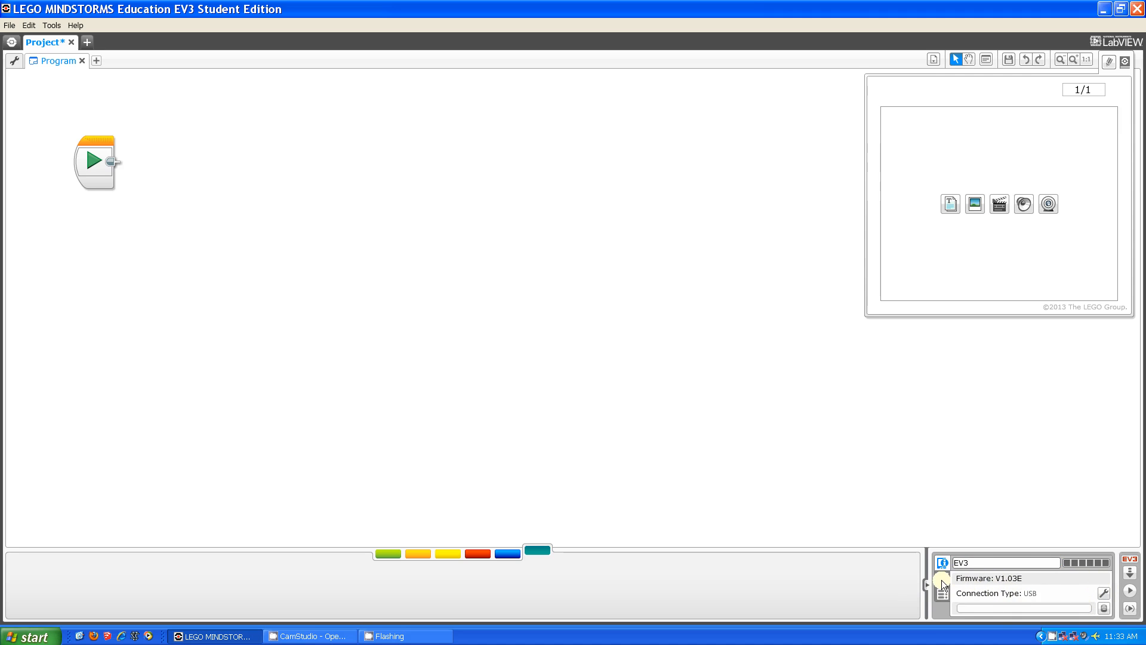
Show Port View with live readings from motors B and C and the port 1 sensor.
left_click(942, 593)
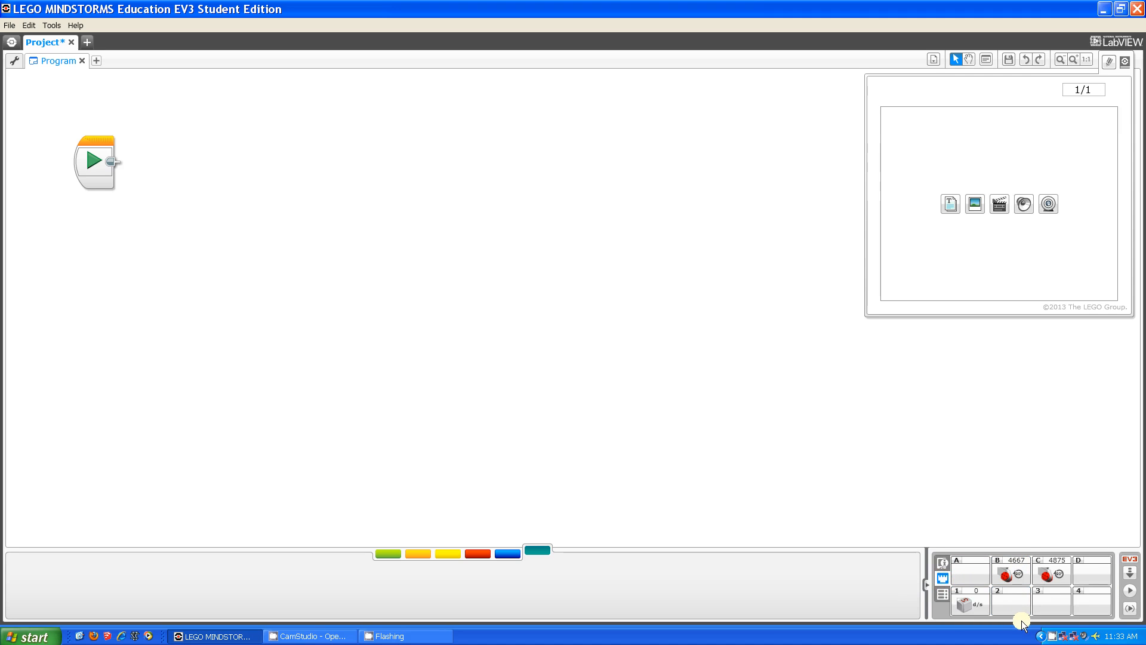
mouse_move(1011, 571)
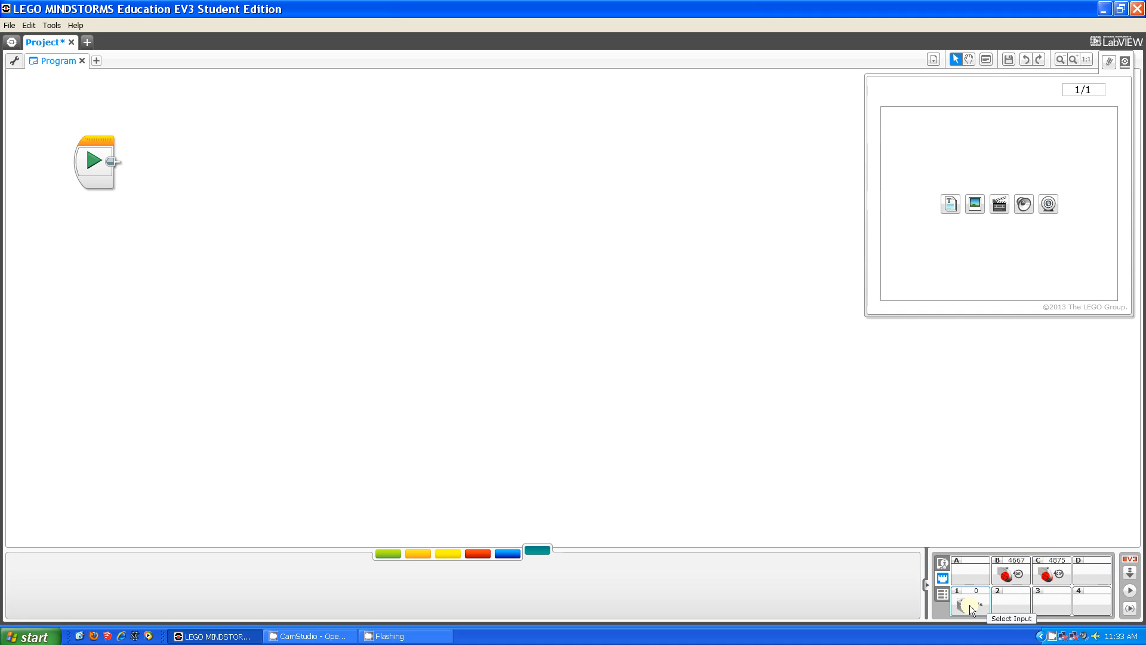
mouse_move(1008, 599)
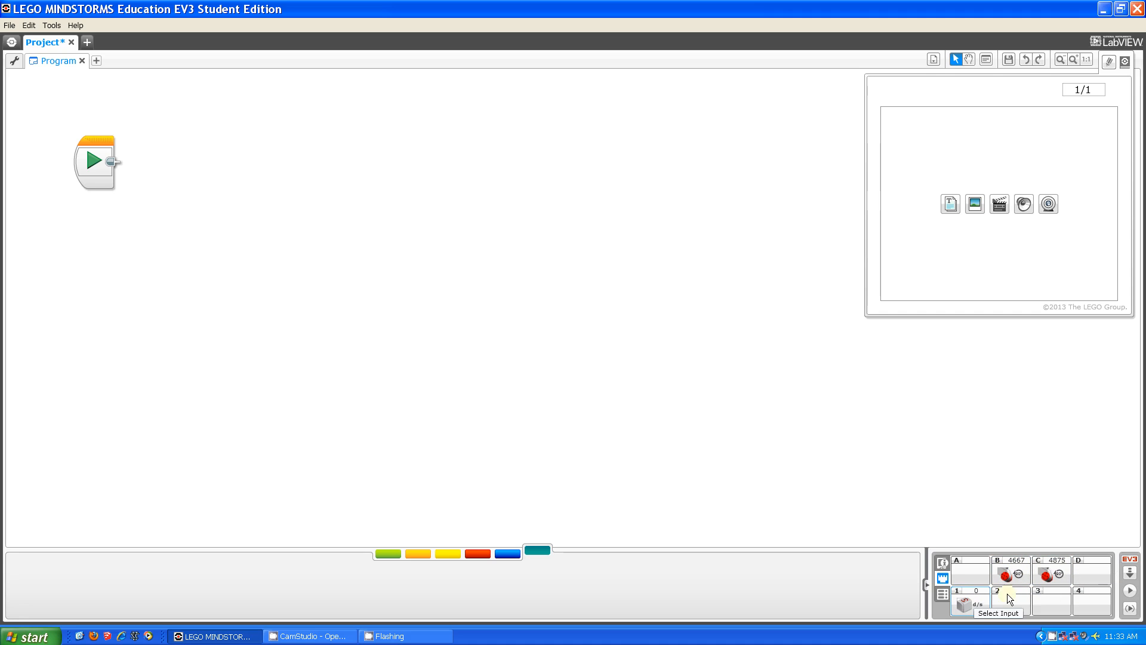
mouse_move(1010, 602)
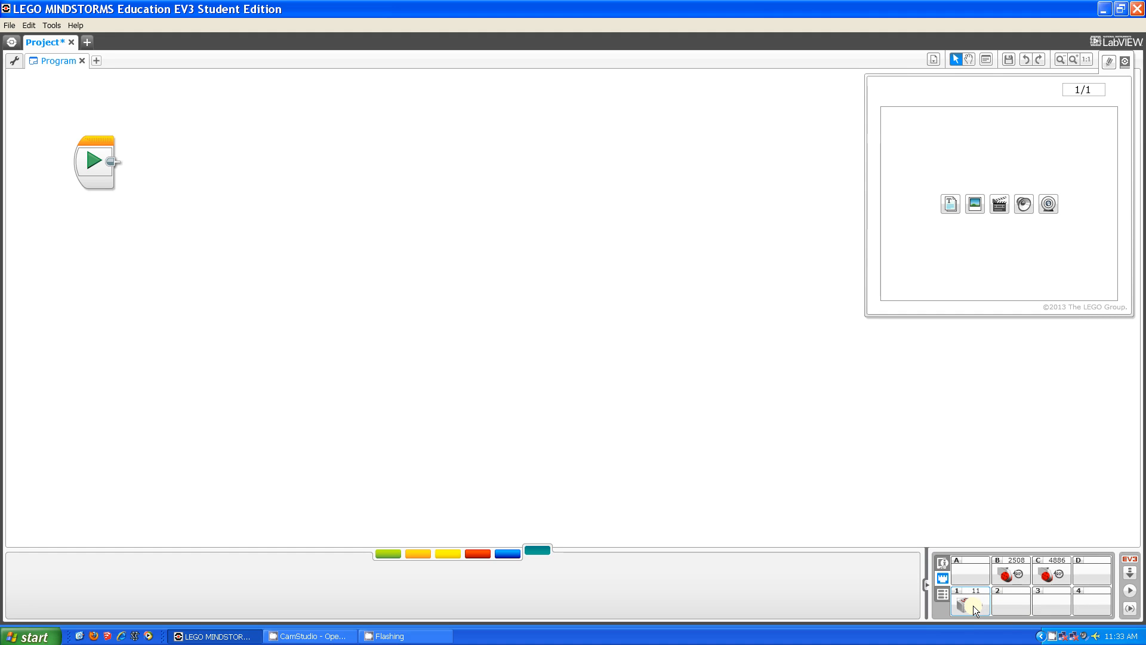
mouse_move(968, 601)
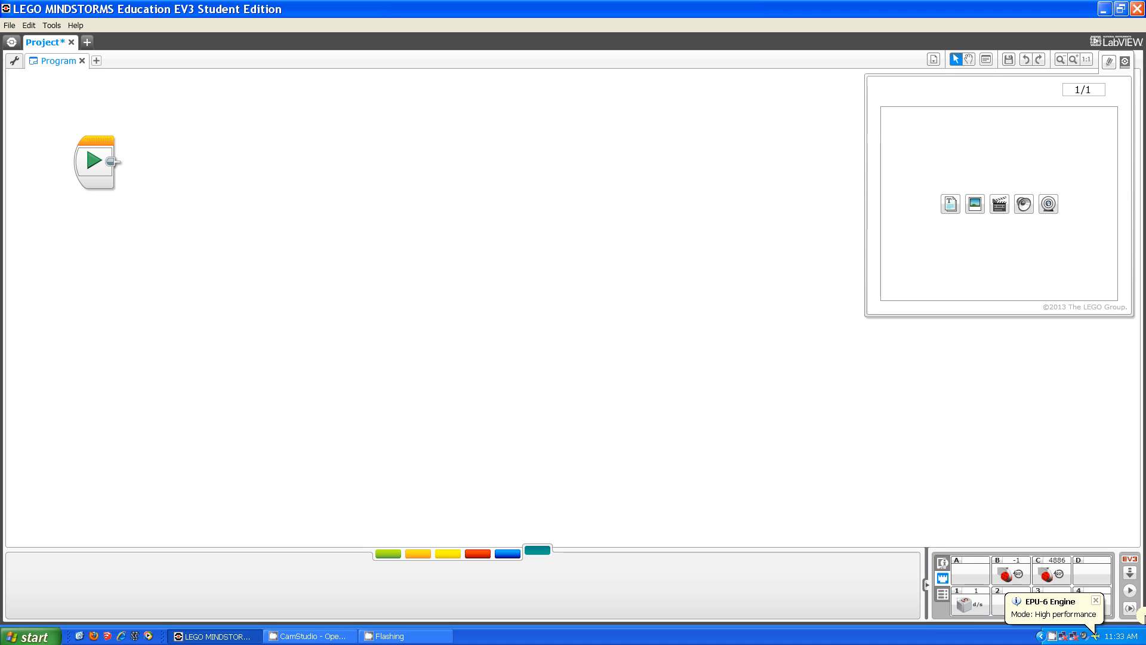
mouse_move(1136, 570)
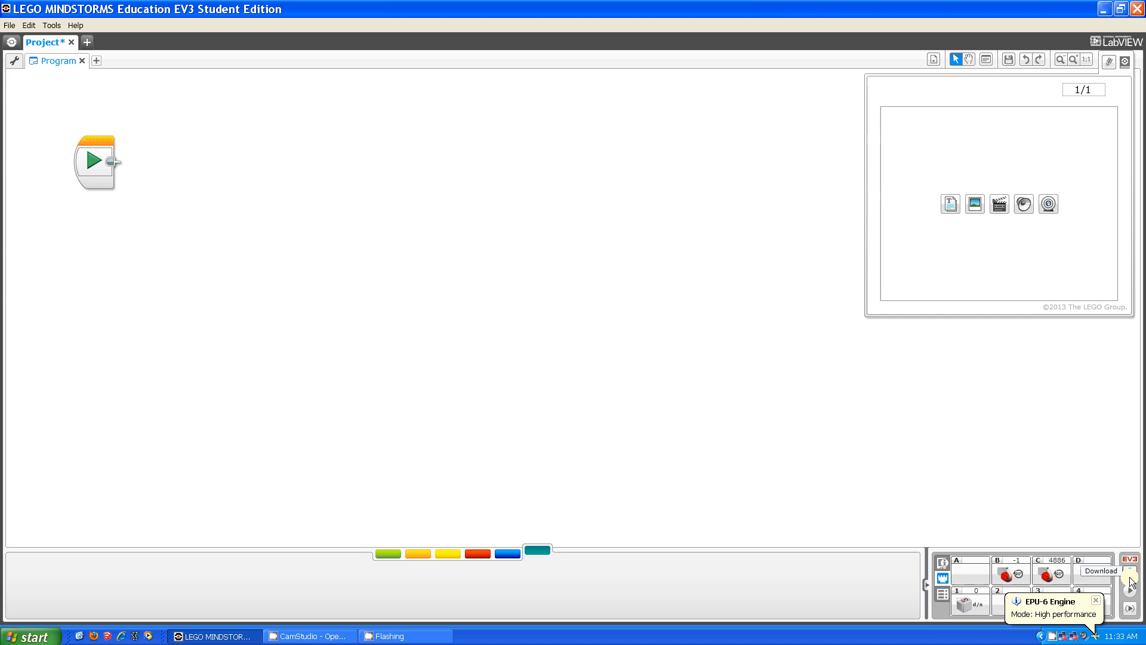
mouse_move(1131, 600)
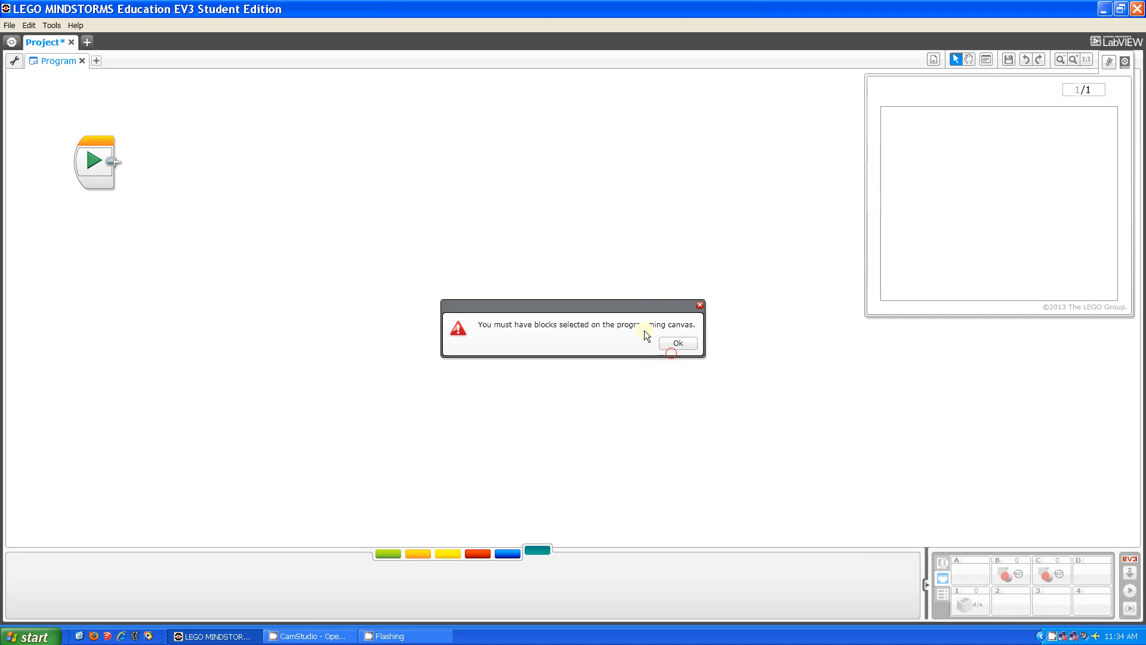
Dismiss the no-blocks-selected warning so the start block can run on the brick.
left_click(676, 343)
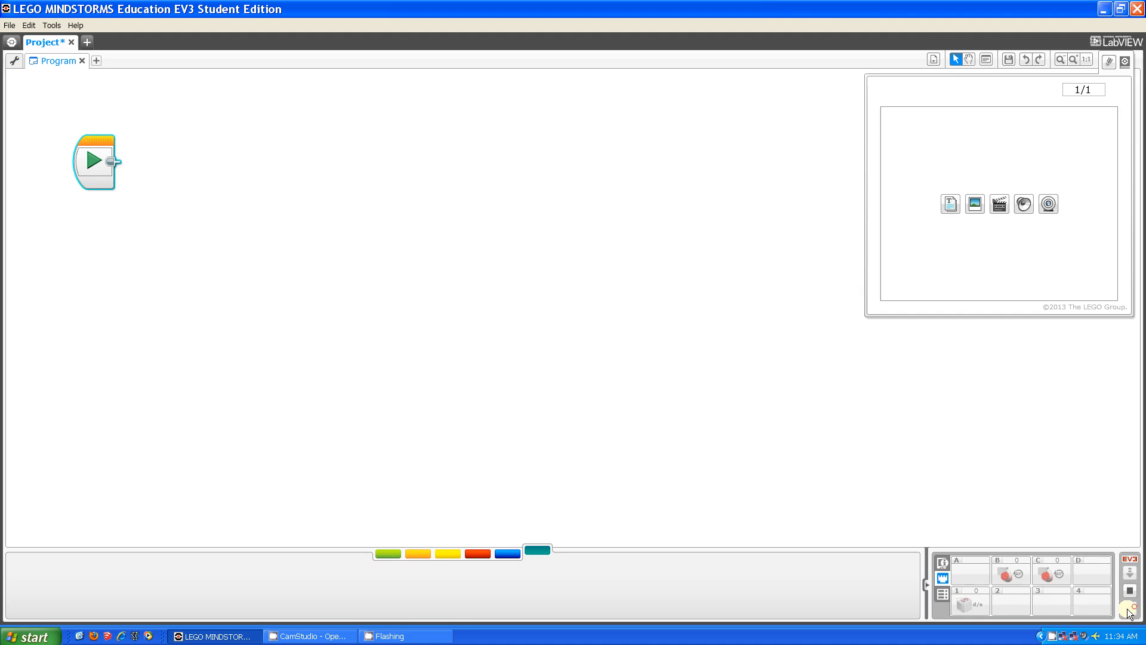
mouse_move(942, 562)
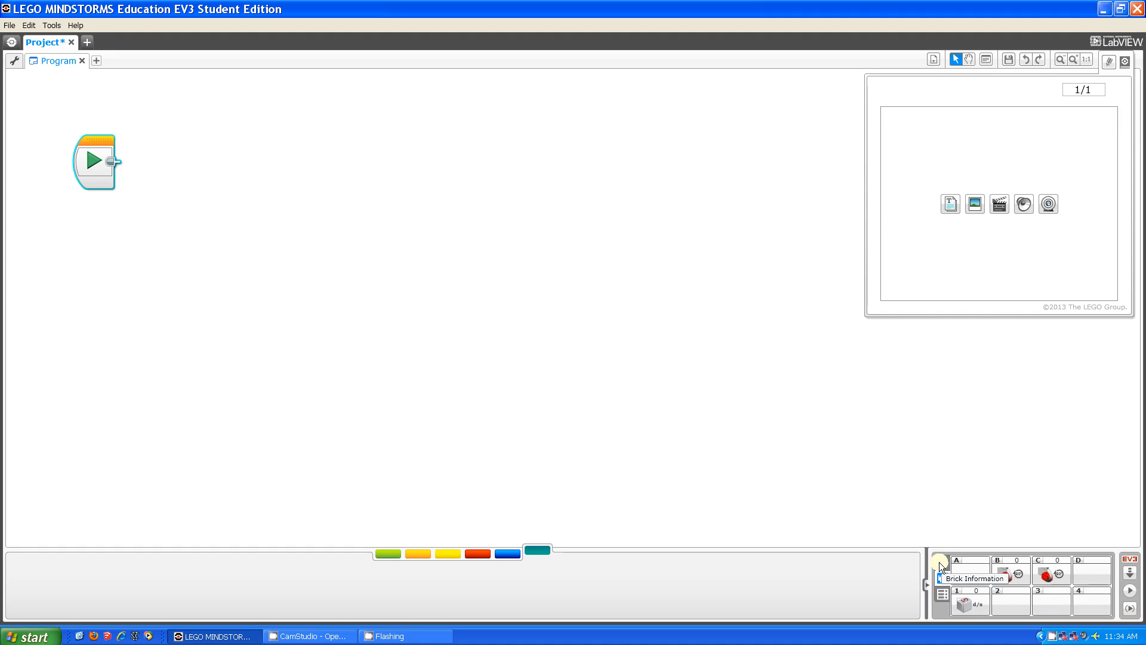
Show the Available Bricks list with the USB-connected EV3.
left_click(942, 564)
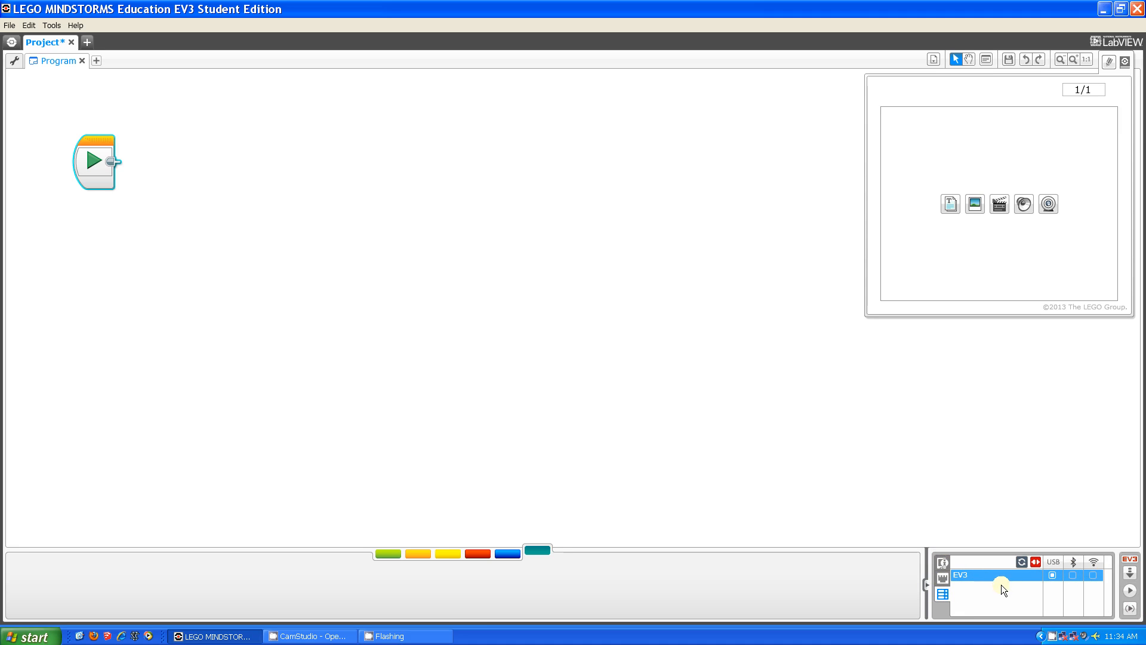
mouse_move(770, 358)
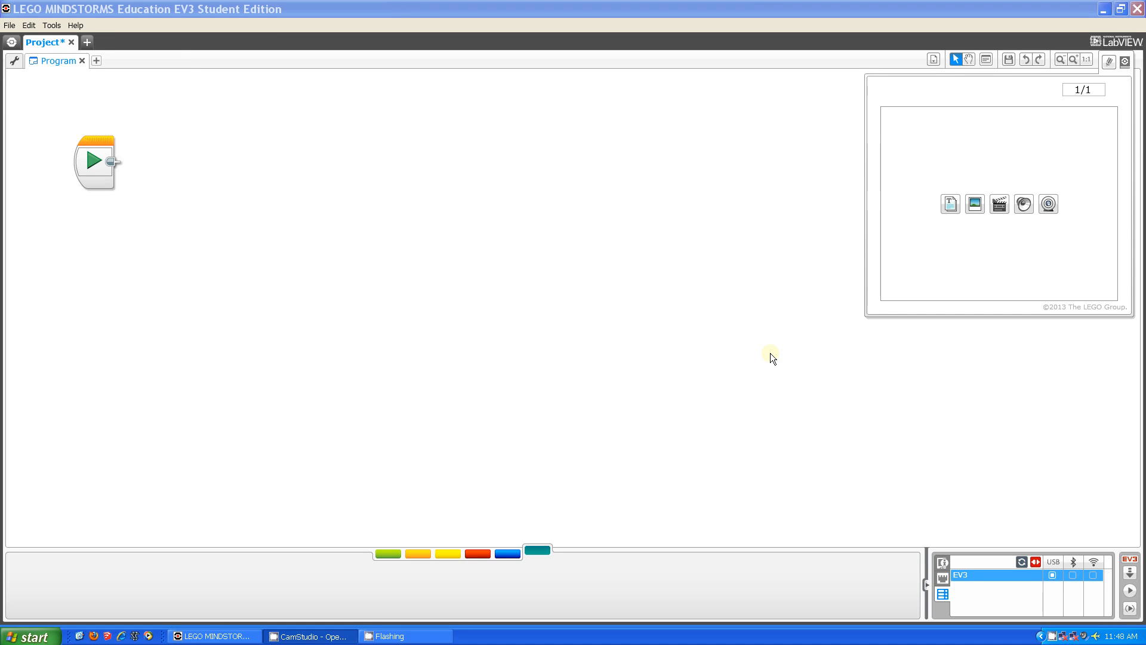
mouse_move(1022, 80)
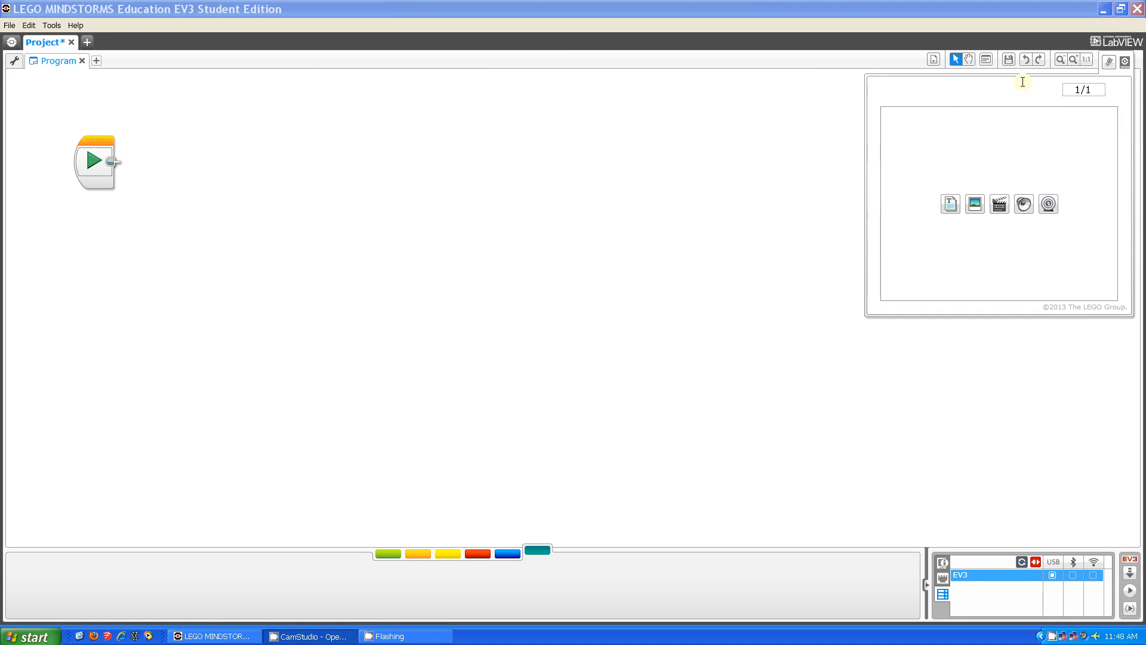
mouse_move(1059, 116)
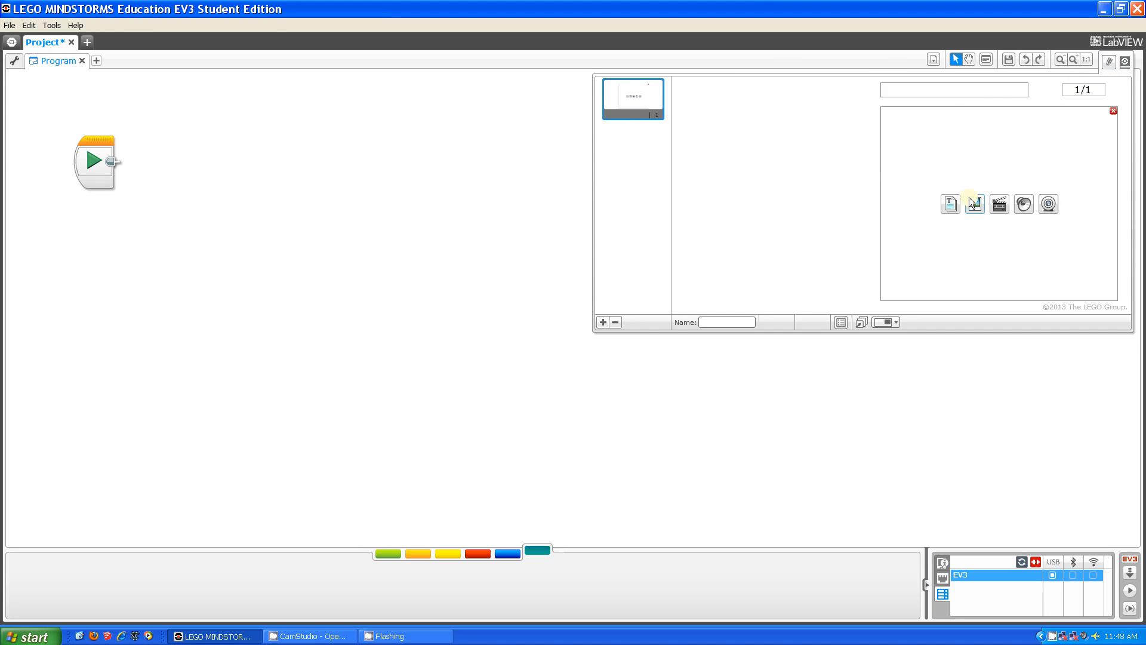
mouse_move(939, 227)
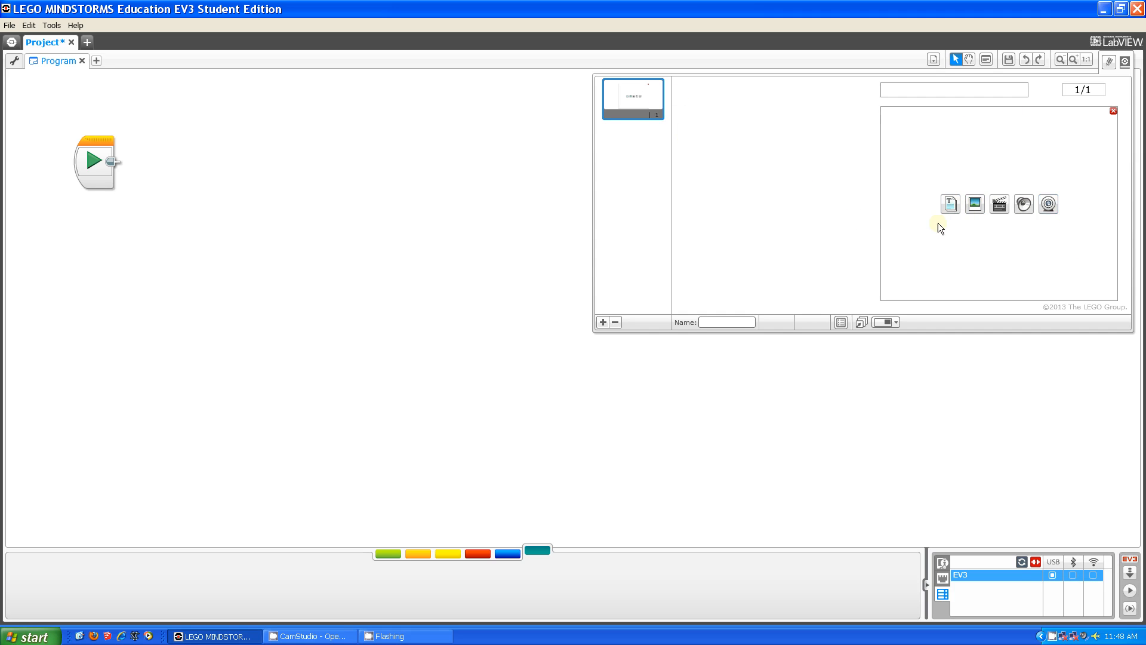
mouse_move(999, 204)
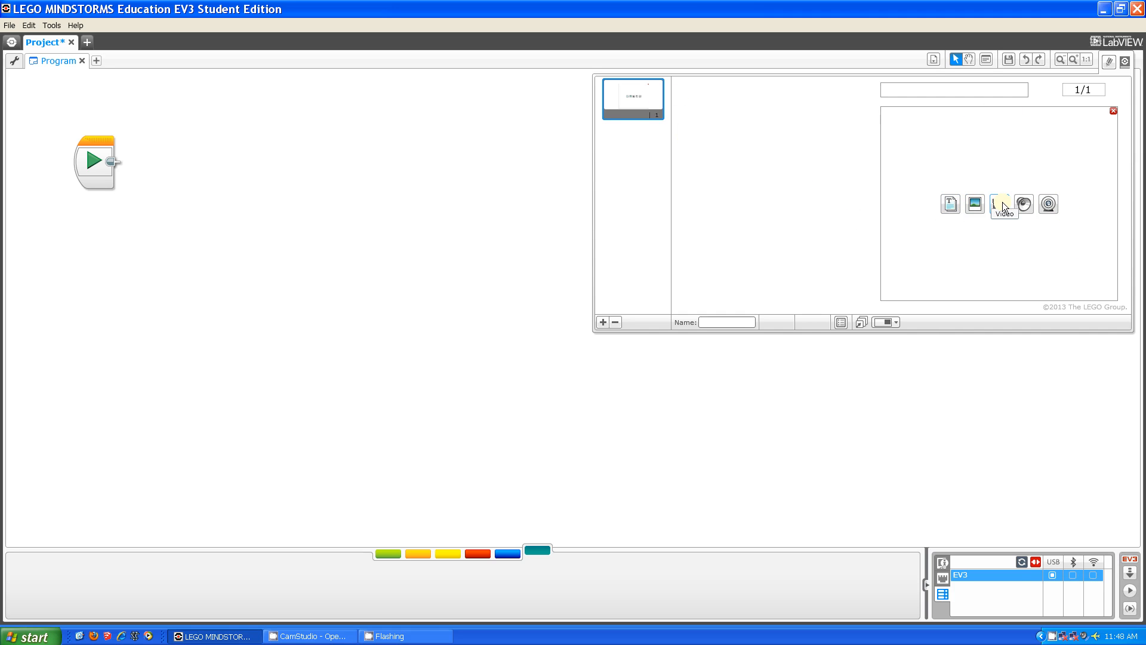
mouse_move(588, 327)
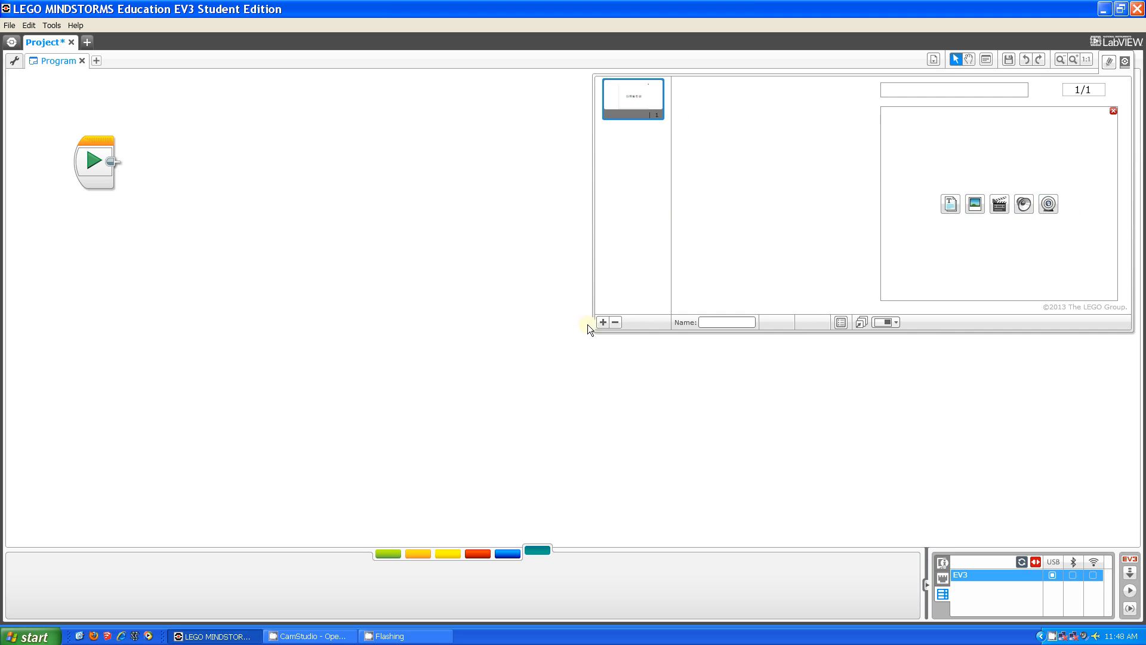
Add a second, empty page to the project's content.
left_click(602, 321)
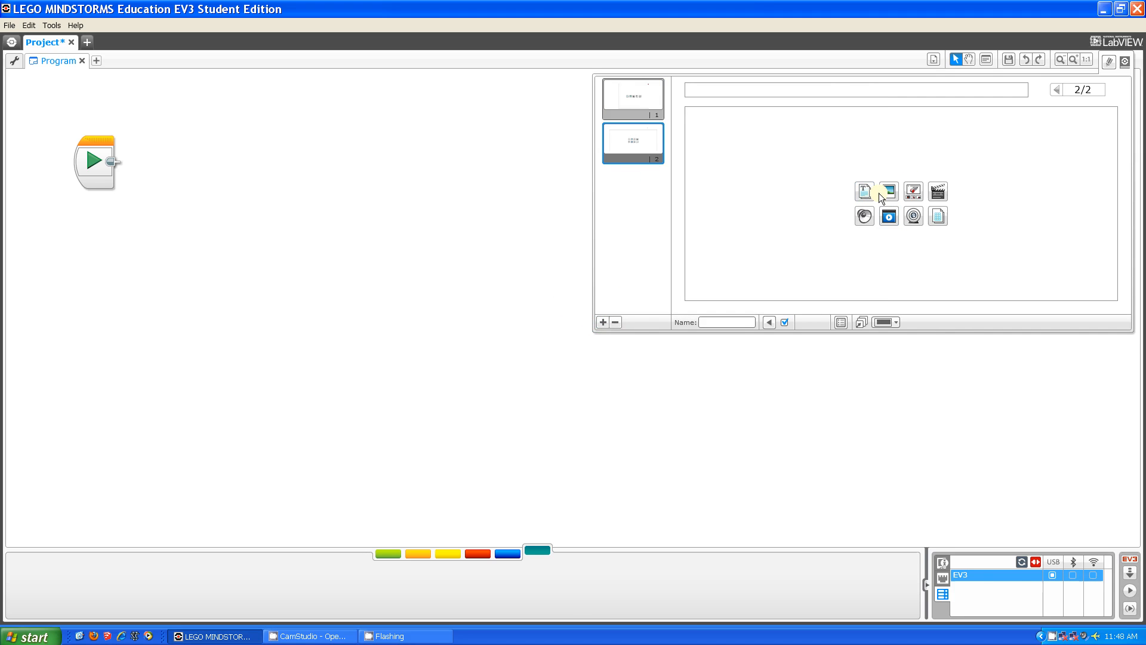
mouse_move(939, 191)
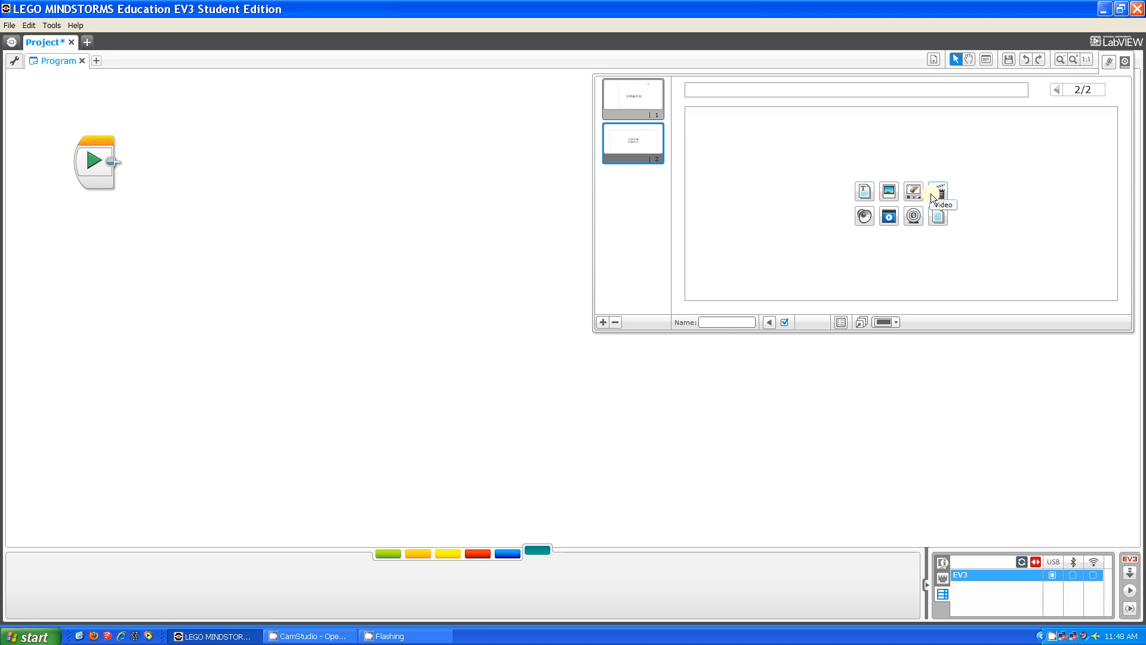
mouse_move(923, 216)
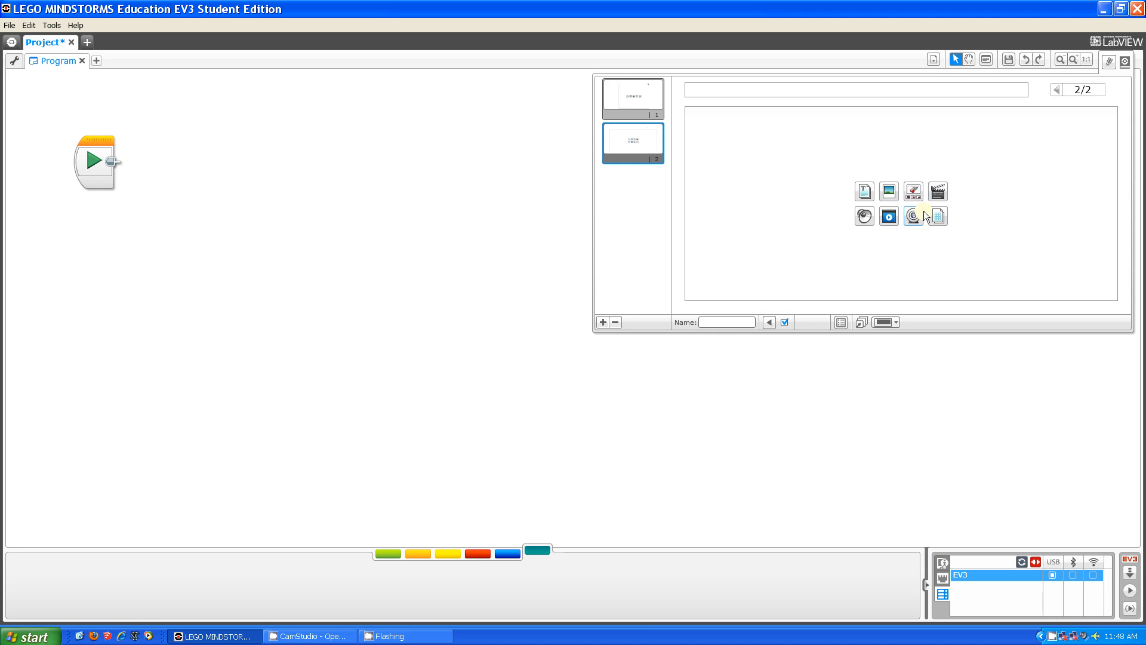
mouse_move(720, 194)
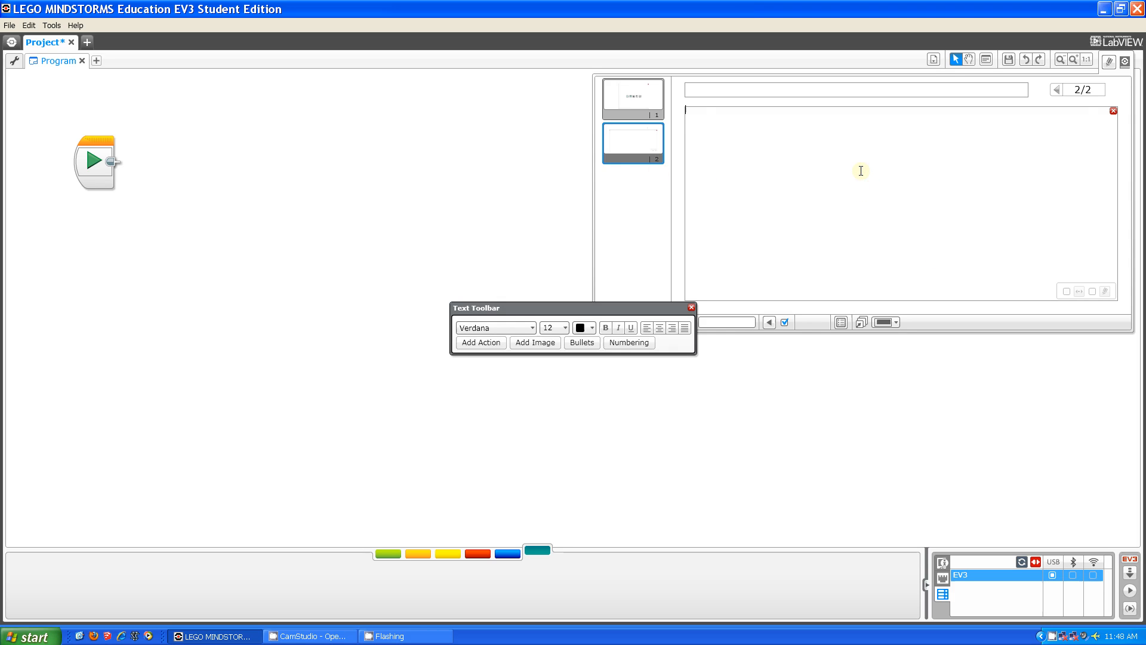
Write 'HI BOB! HOW ARE YOU TODAY?' on page 2, preview it and close the content editor.
type("HI BOB")
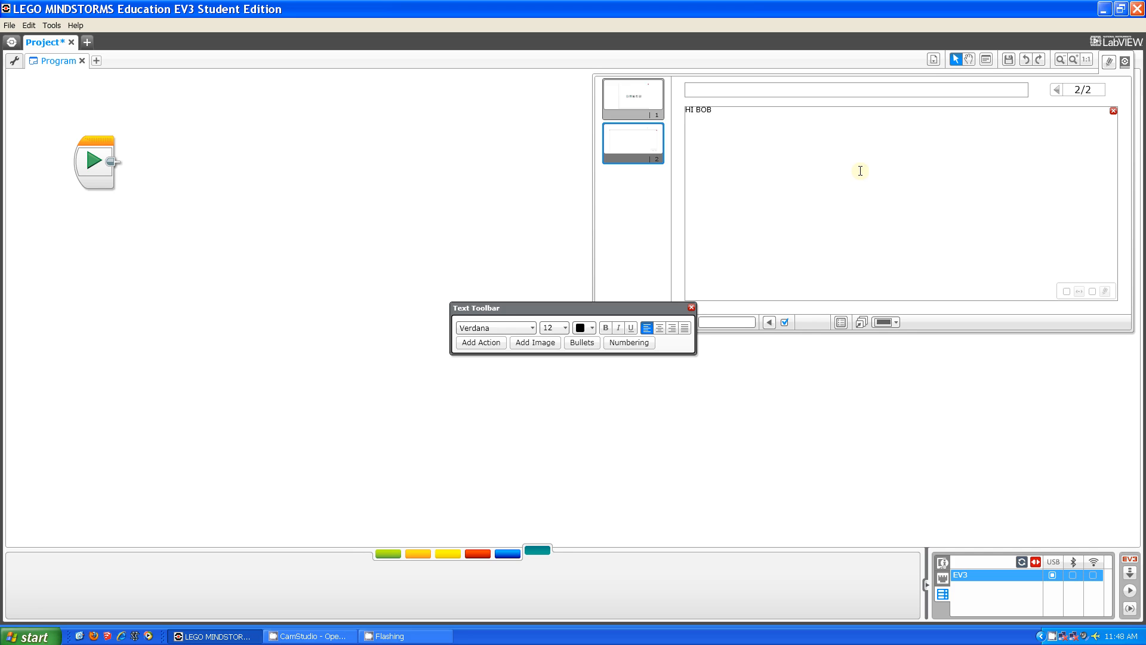
type("! HOW")
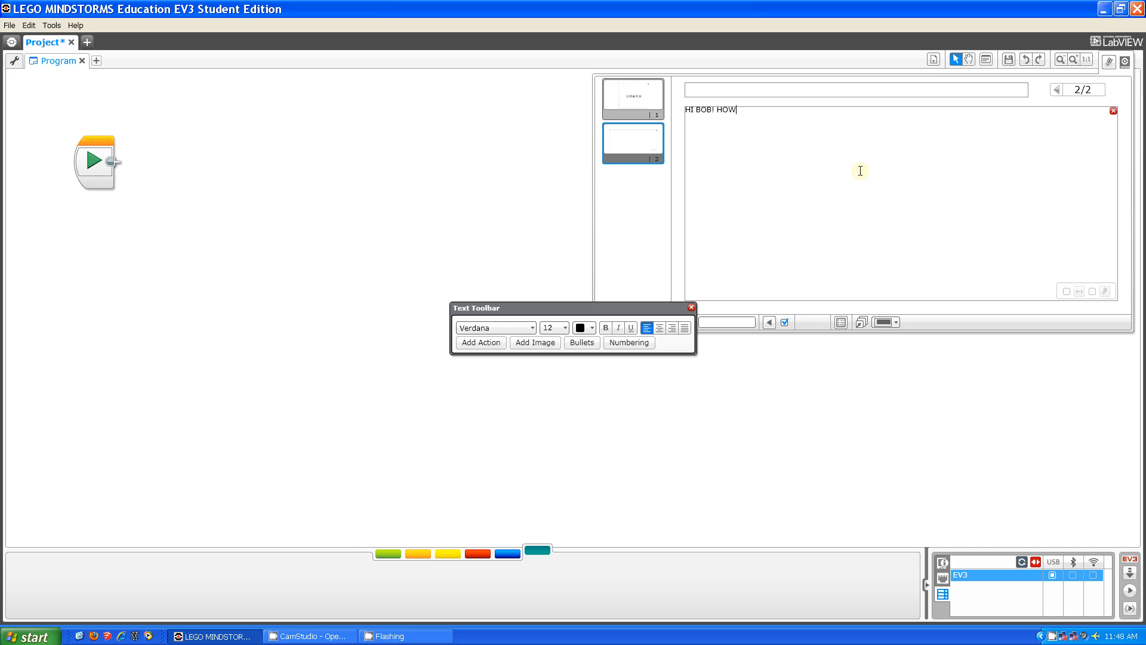
type("A")
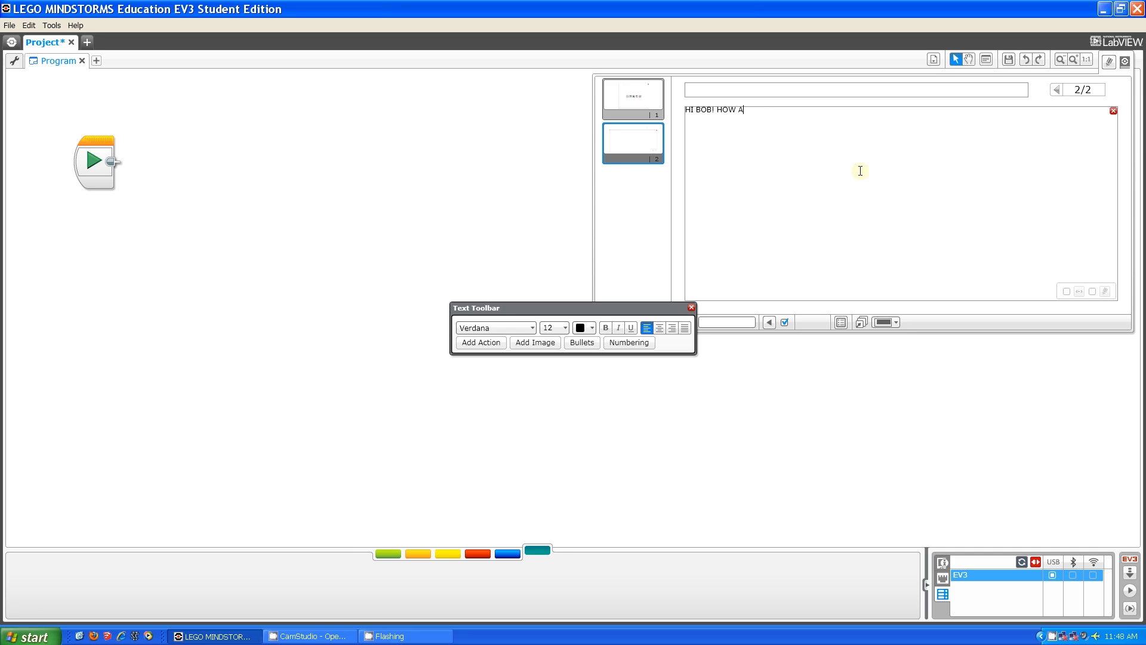
type("RE YOU T")
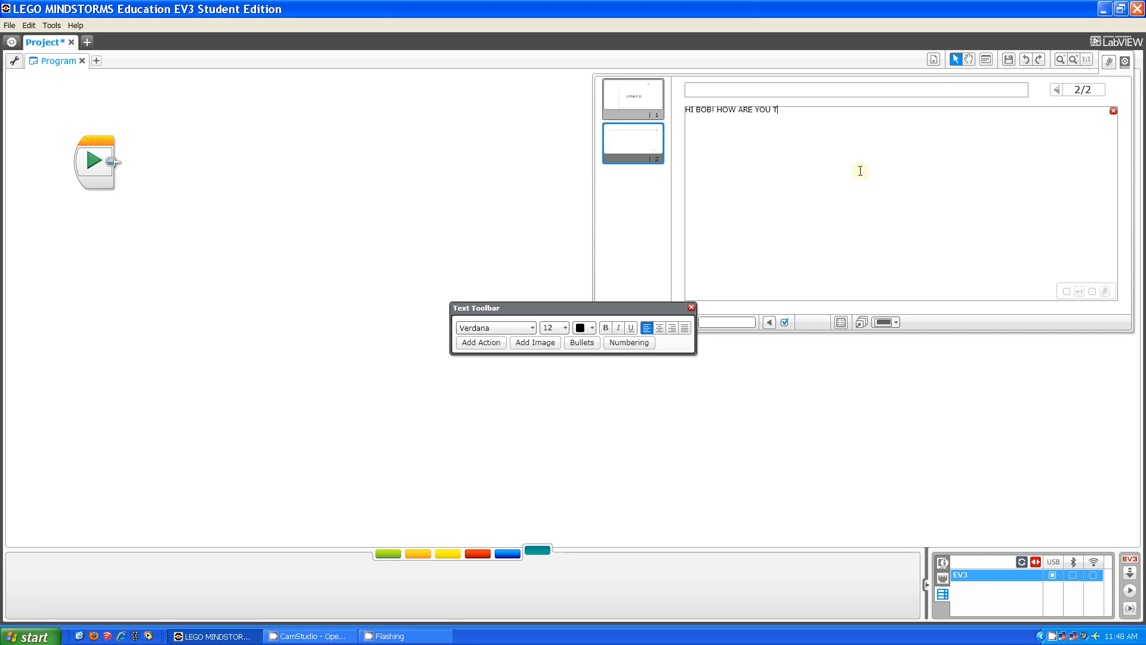
type("ODA")
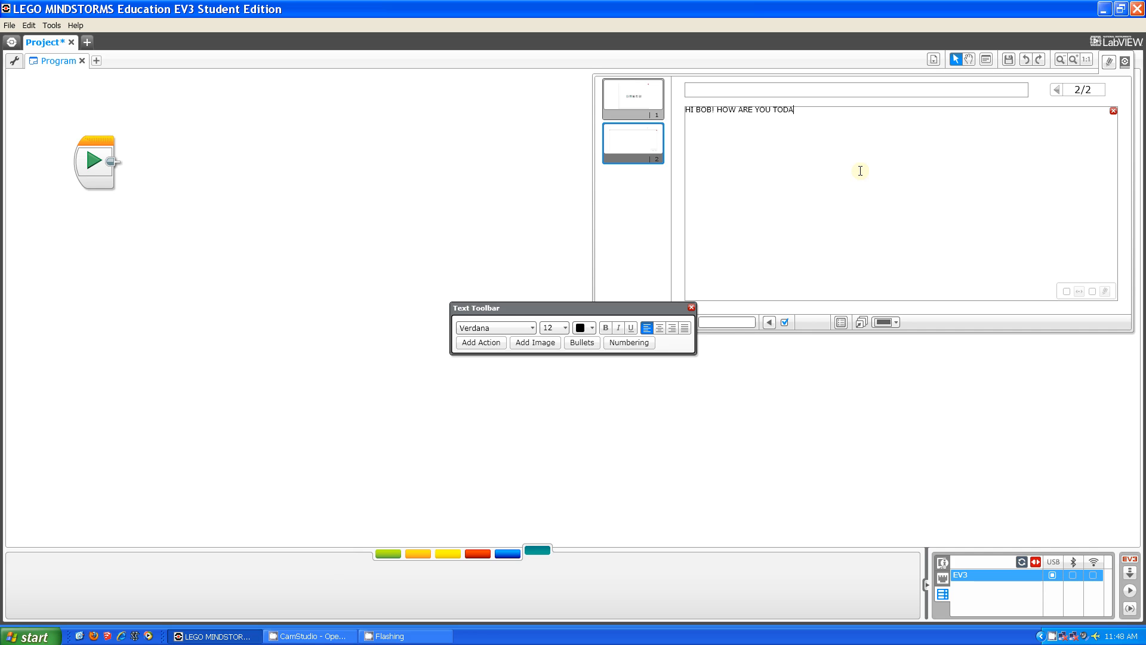
type("Y?")
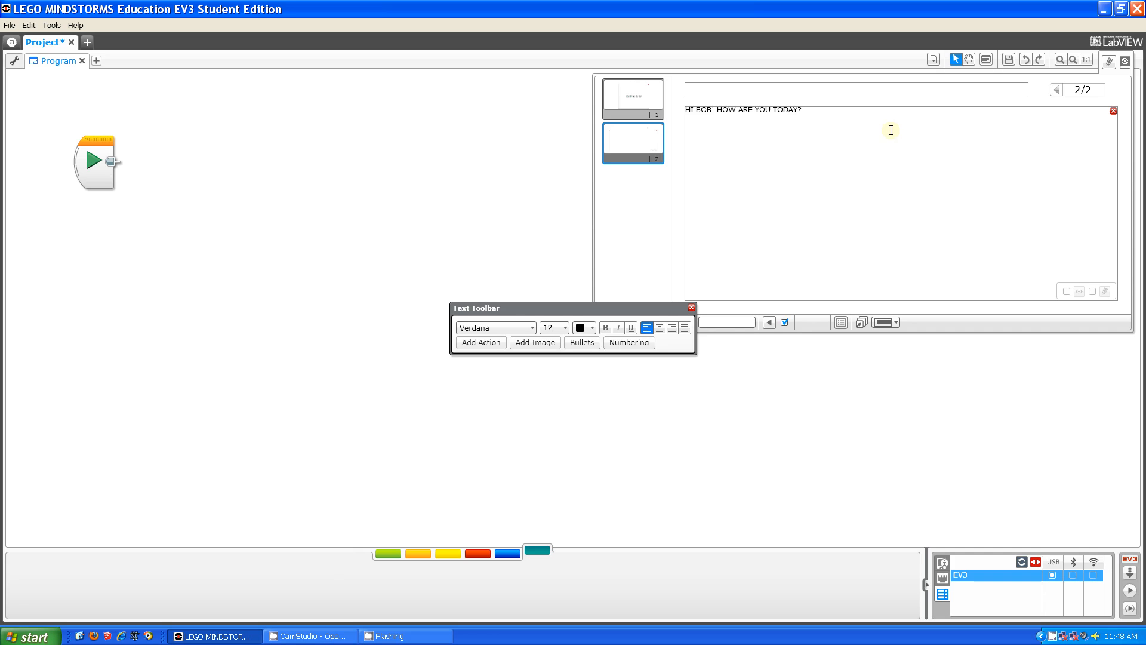
left_click(690, 306)
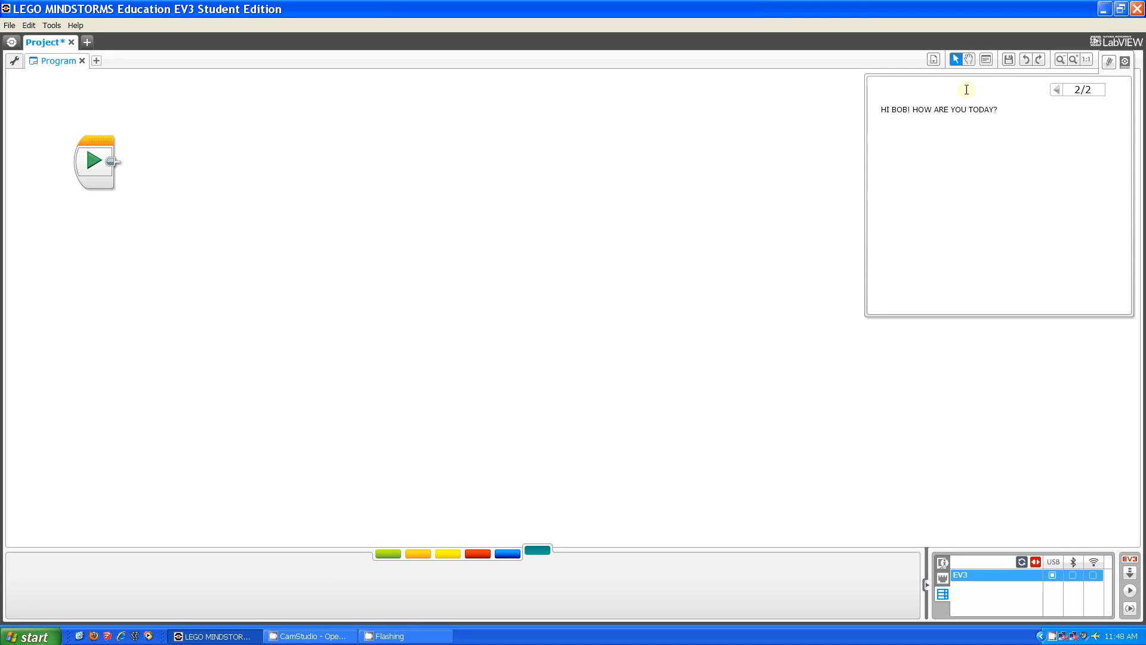
mouse_move(1107, 60)
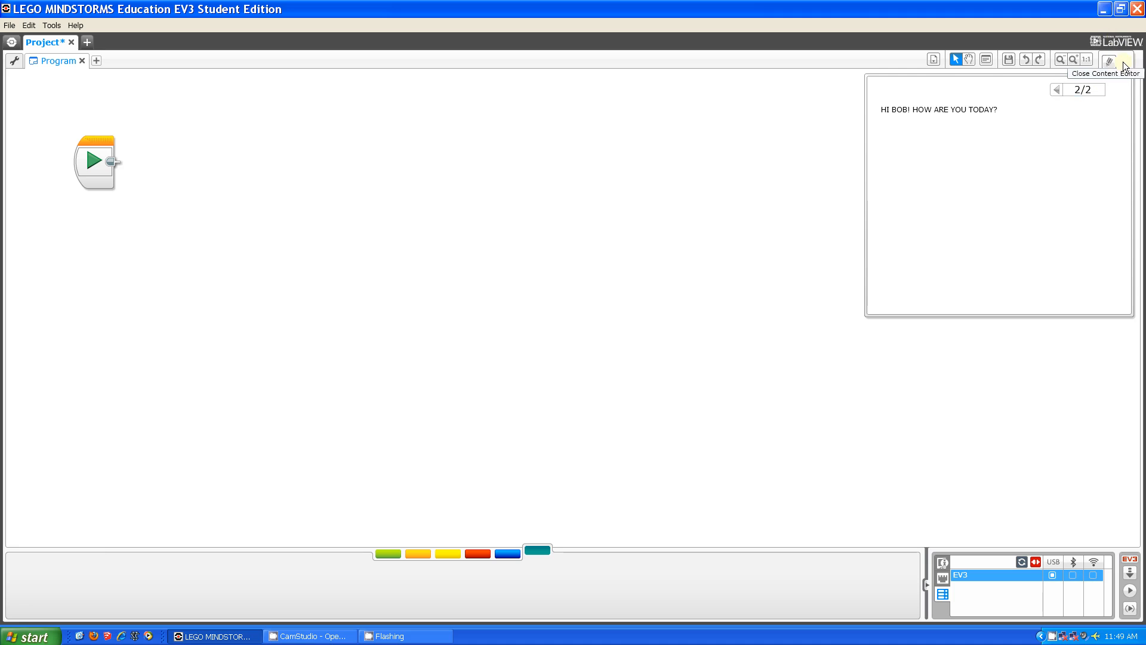
left_click(1114, 60)
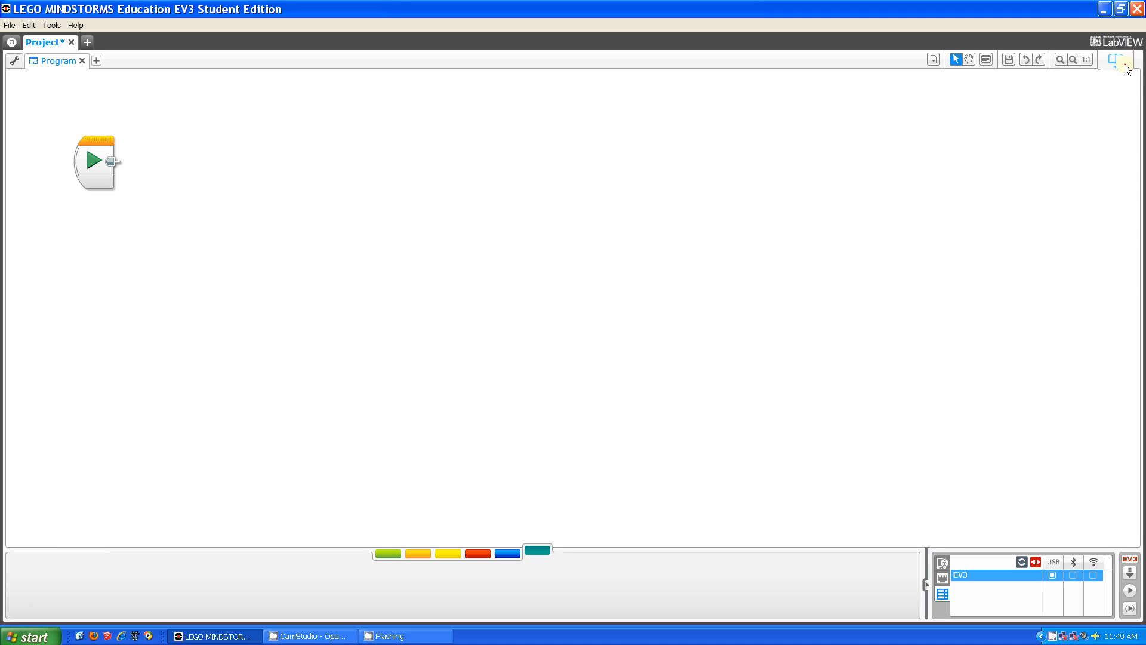
Reopen the content editor on the greeting page.
left_click(1114, 60)
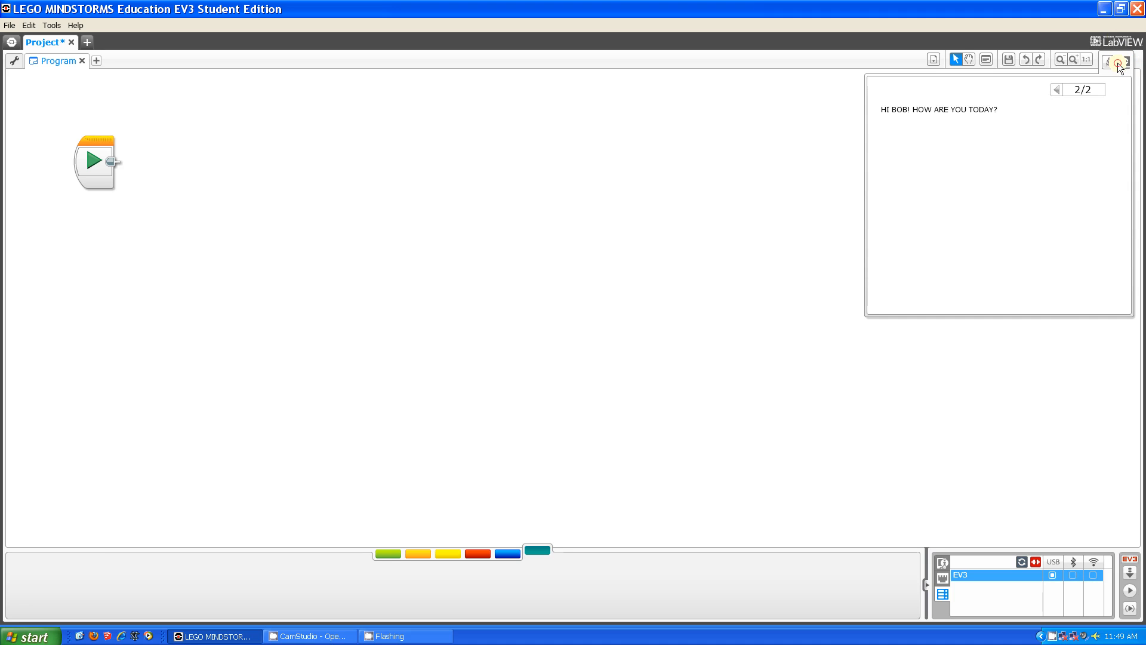
mouse_move(1118, 61)
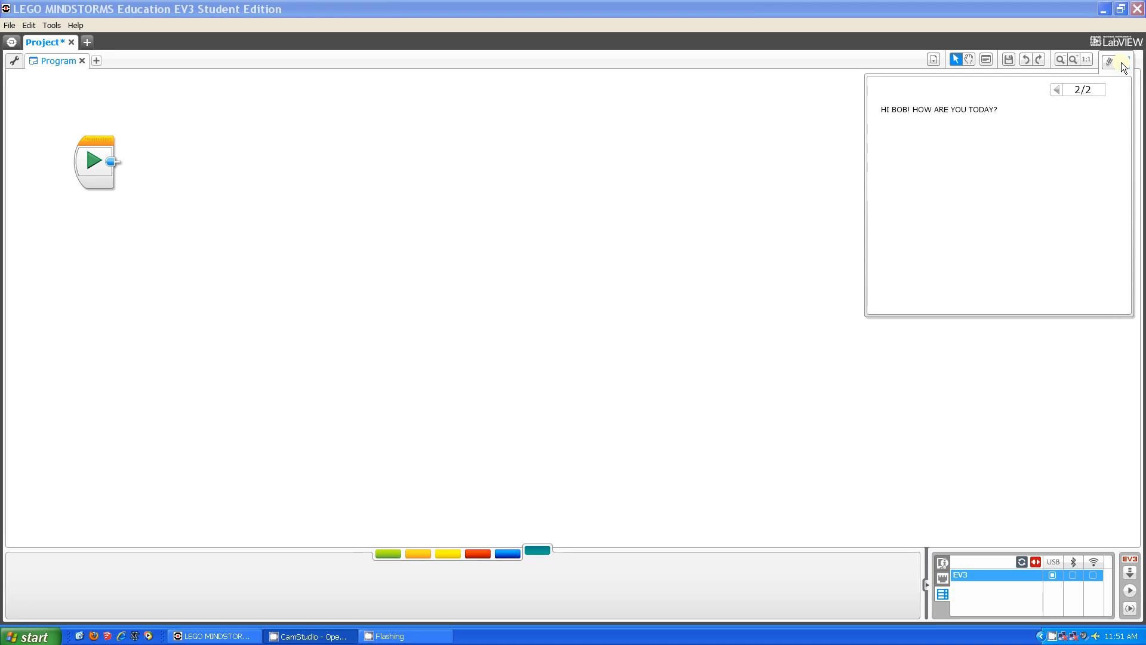
mouse_move(8, 66)
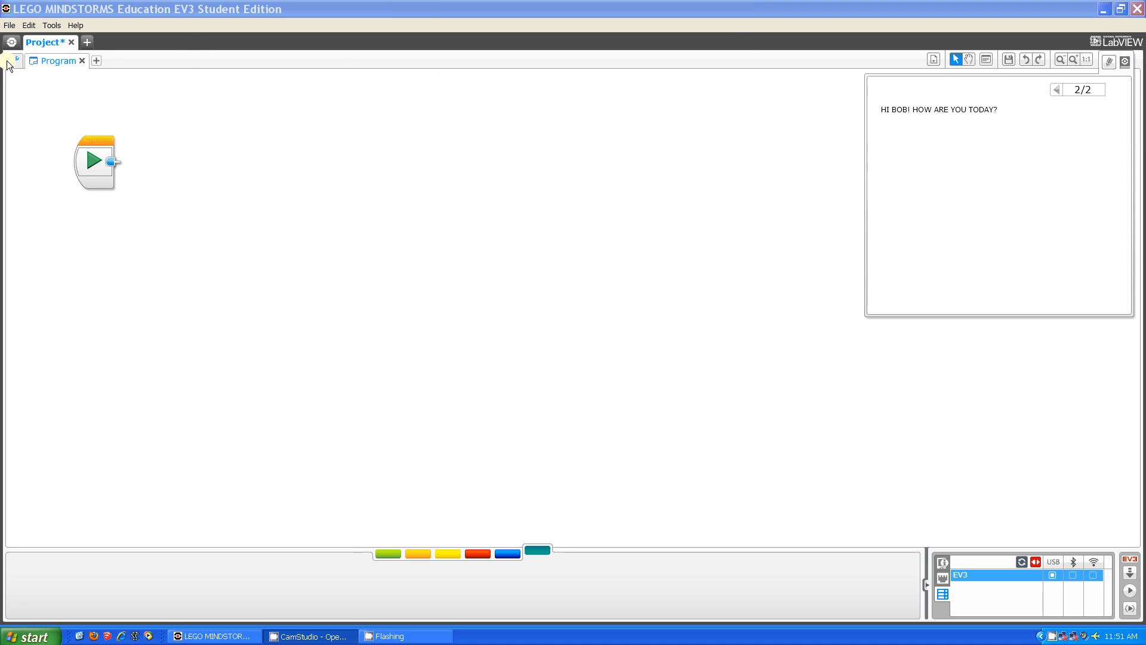
Title the project 'Example' in Project Properties and begin its description.
left_click(12, 60)
type("P")
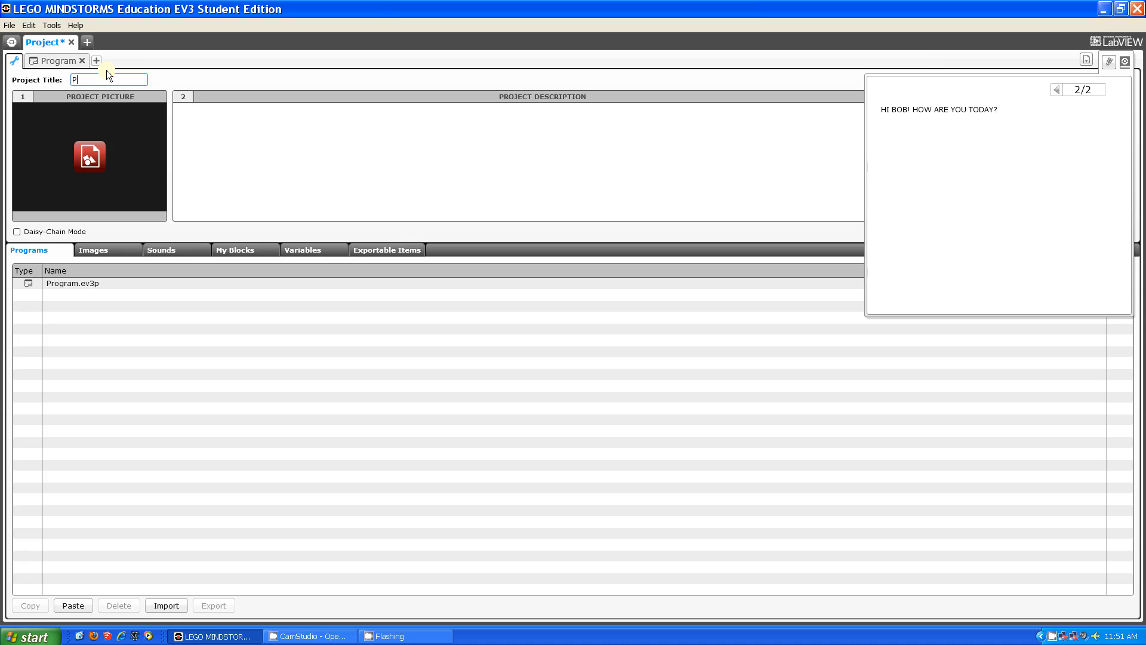
type("Example")
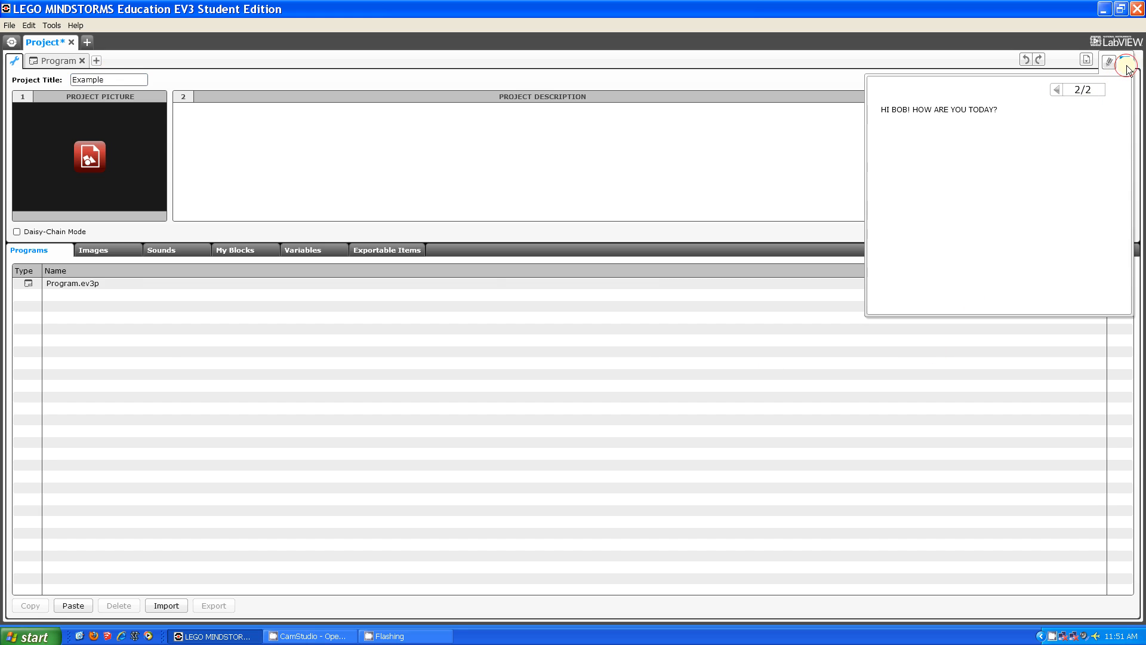
left_click(1131, 60)
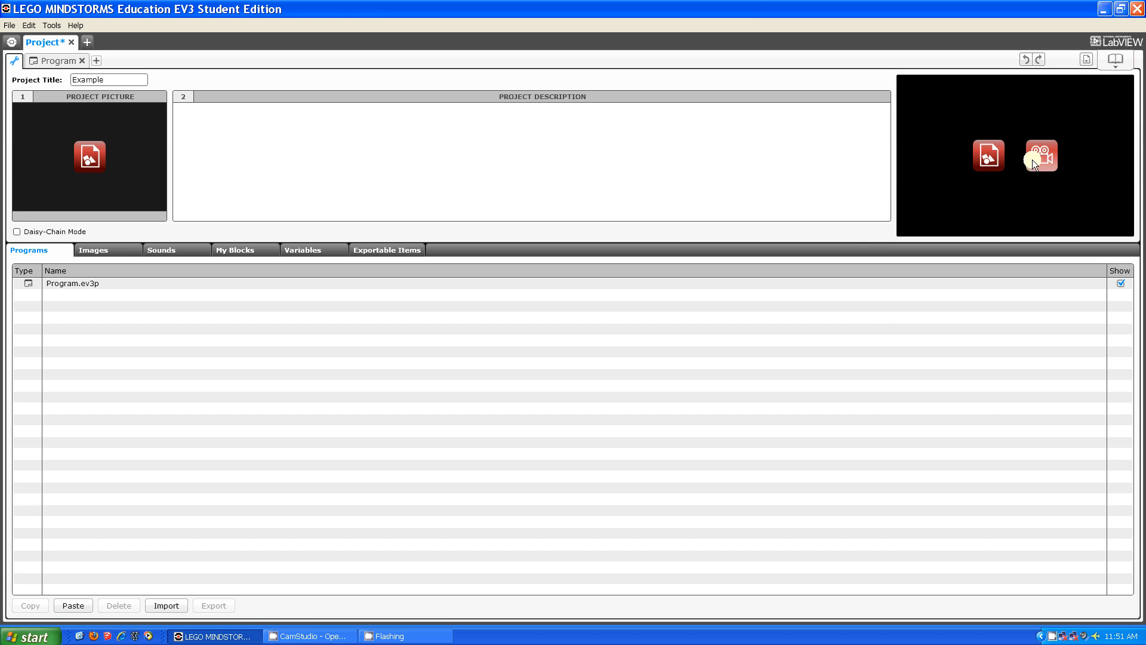
left_click(308, 152)
type("I CAN FLY")
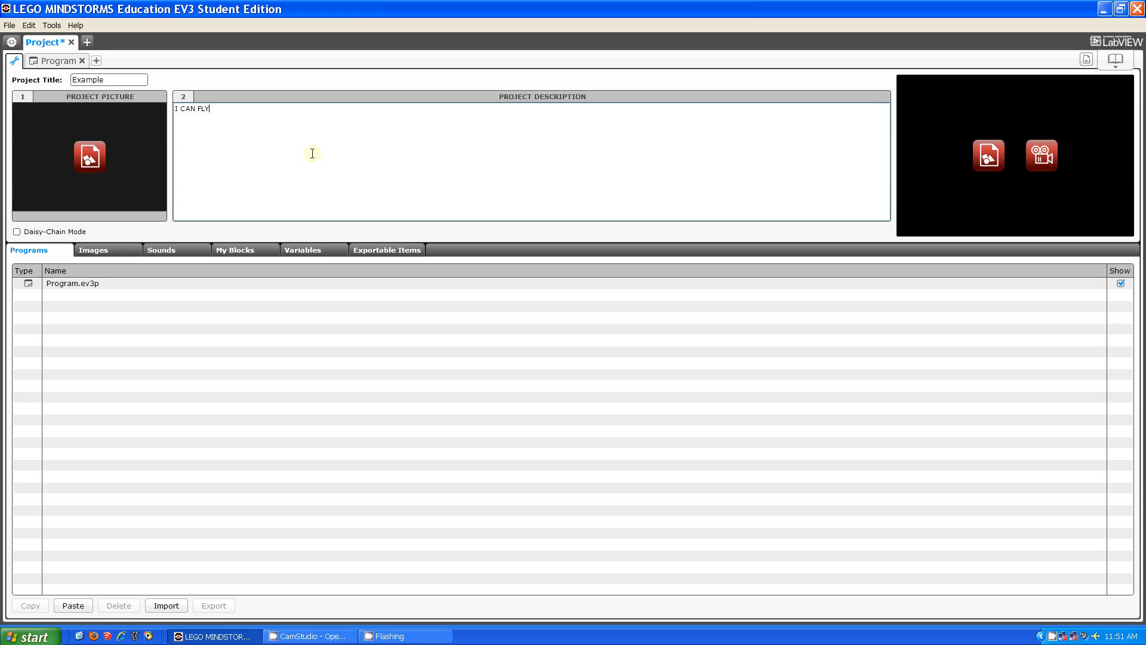
Finish the project description so it reads 'I CAN FLY!!'.
type("!!")
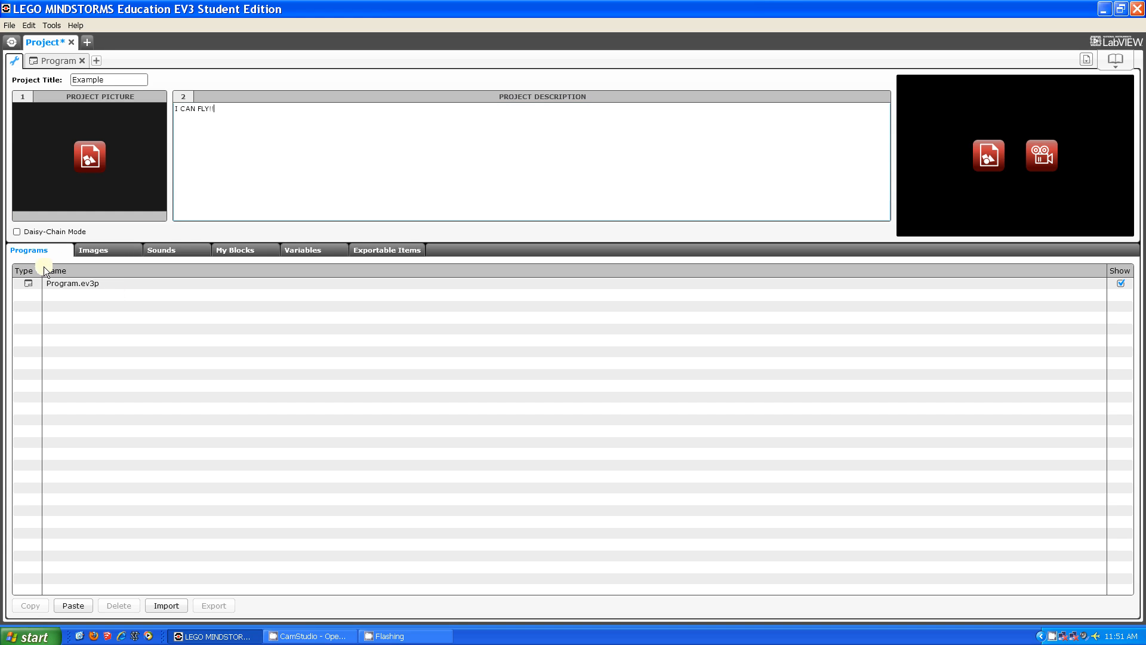
Browse the project's Images, My Blocks and Variables lists in Project Properties.
left_click(93, 249)
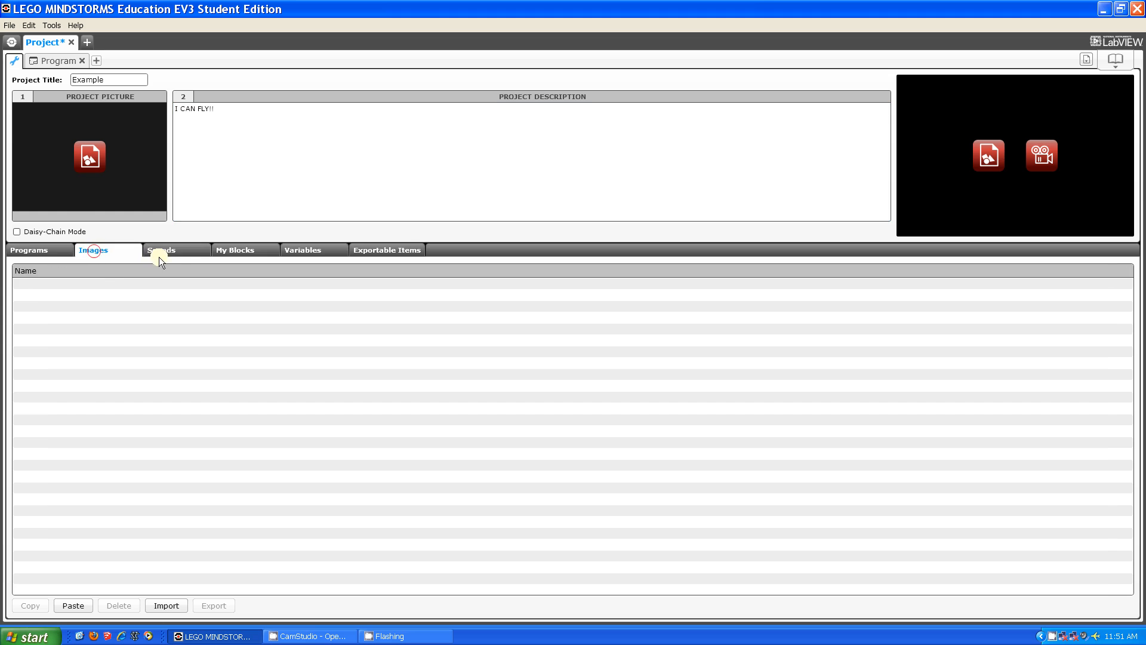
left_click(235, 249)
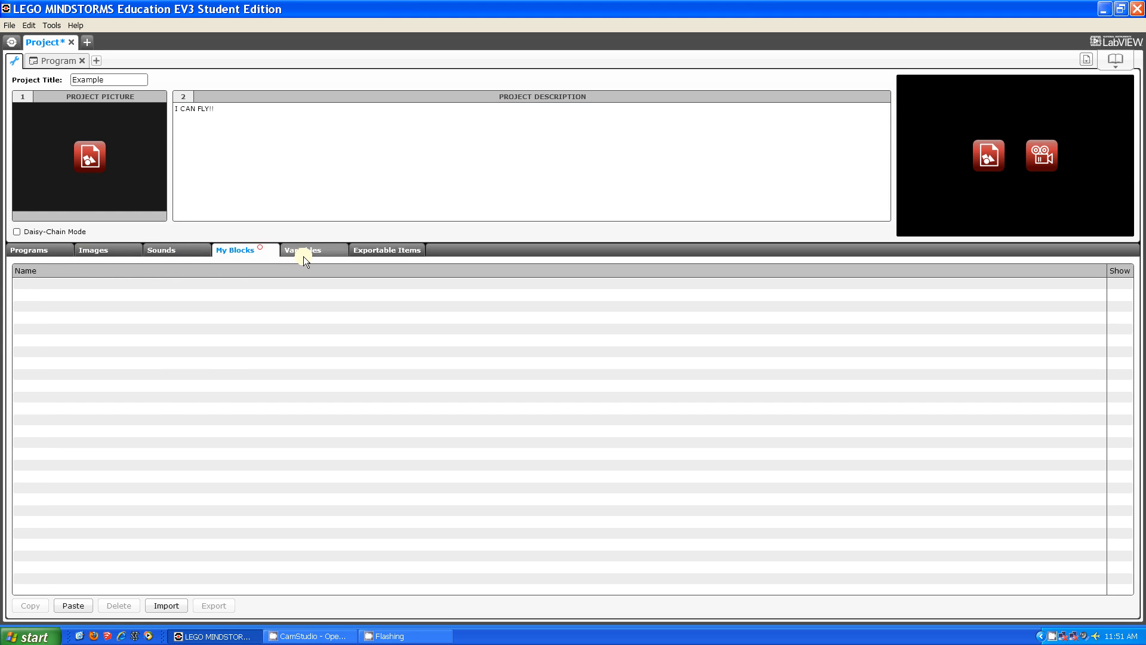
left_click(387, 249)
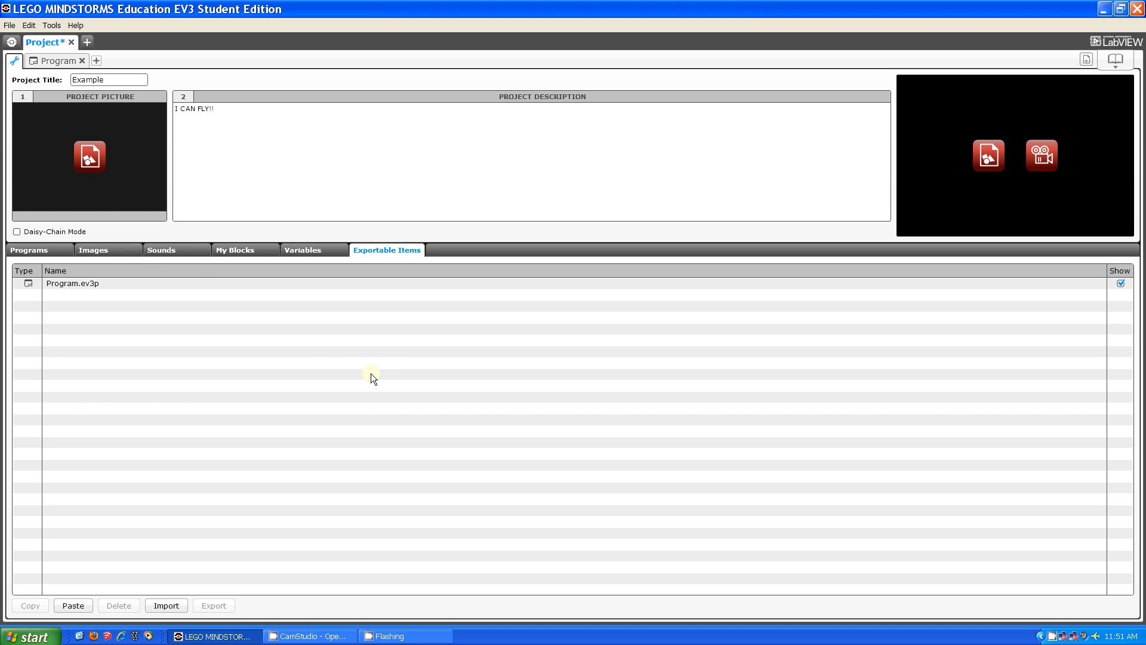
mouse_move(247, 299)
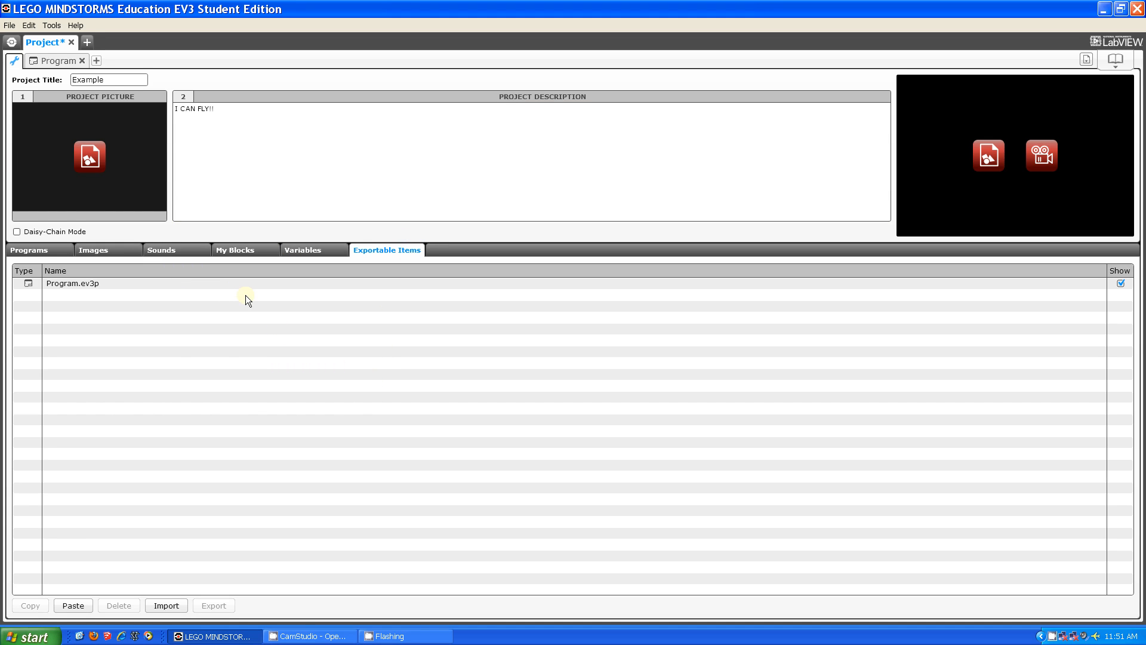